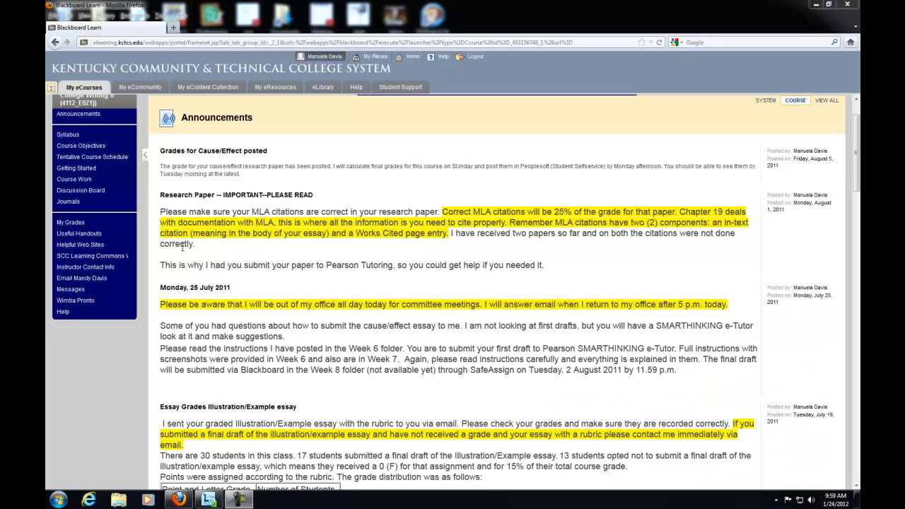
mouse_move(82, 278)
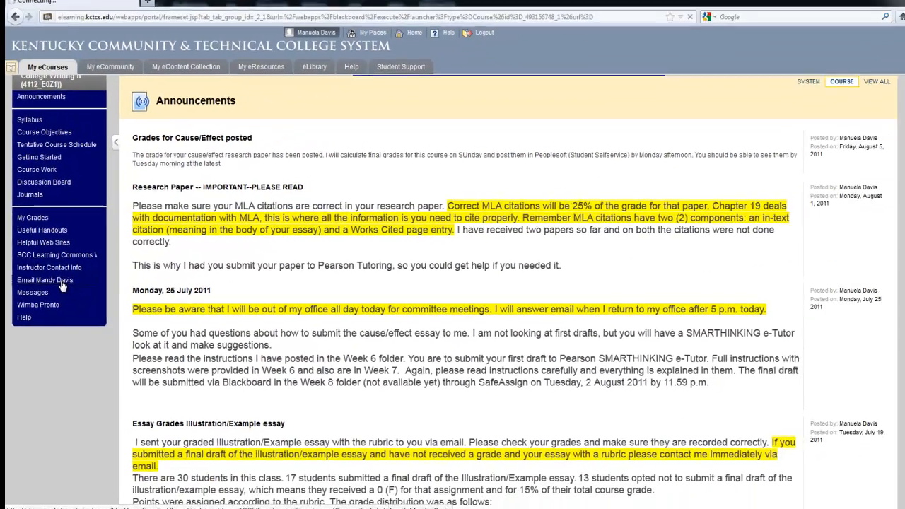
left_click(45, 280)
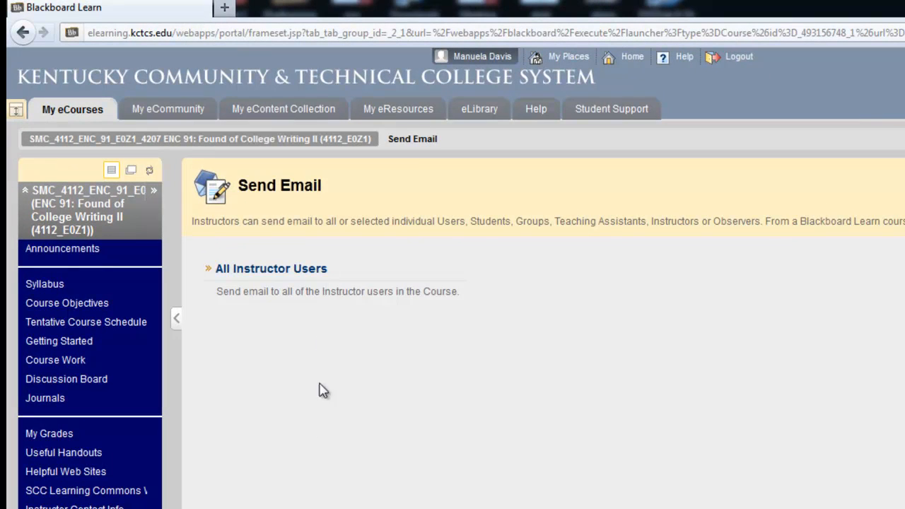
mouse_move(314, 414)
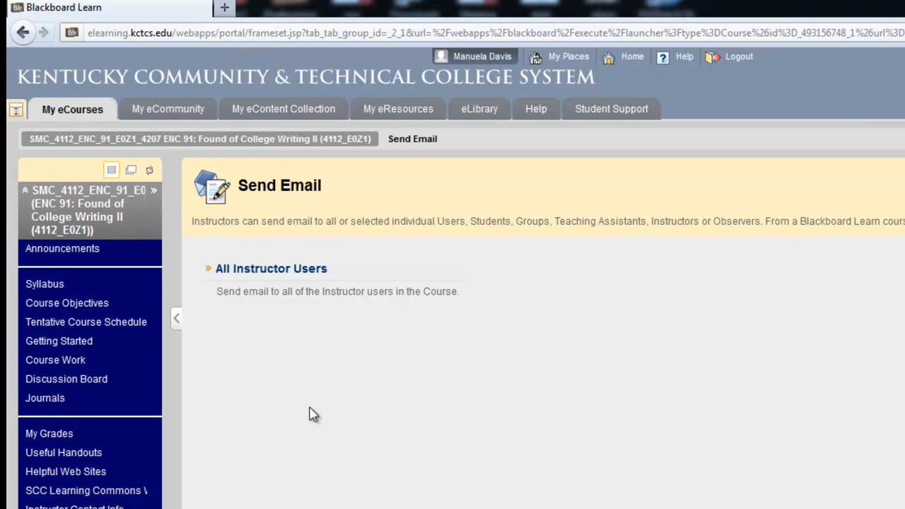
mouse_move(310, 286)
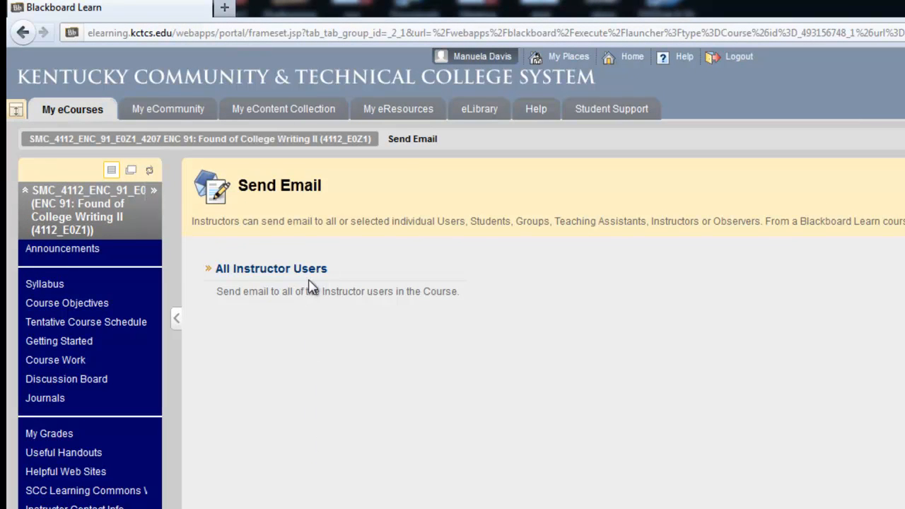
mouse_move(313, 419)
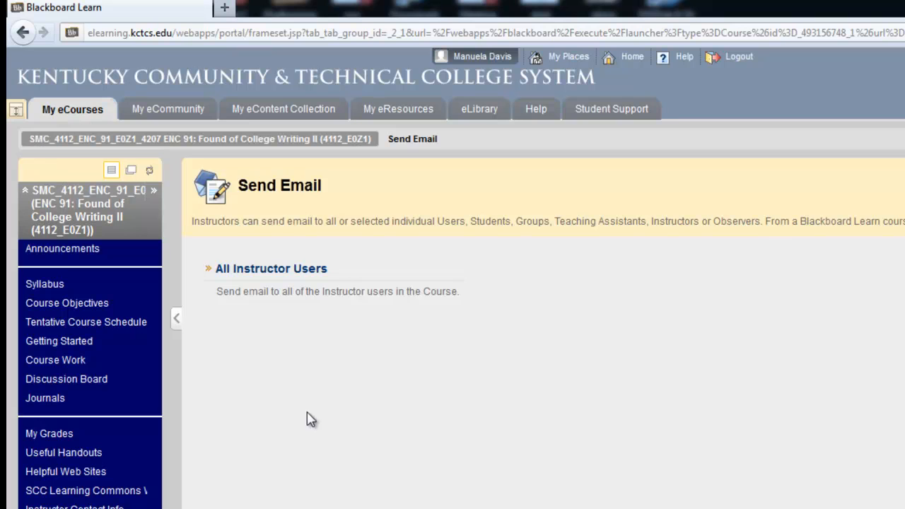
mouse_move(264, 392)
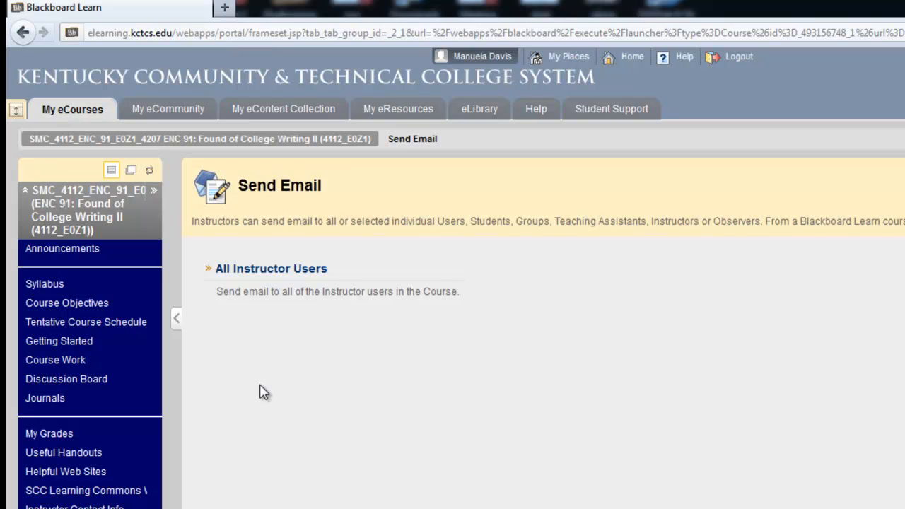
mouse_move(286, 283)
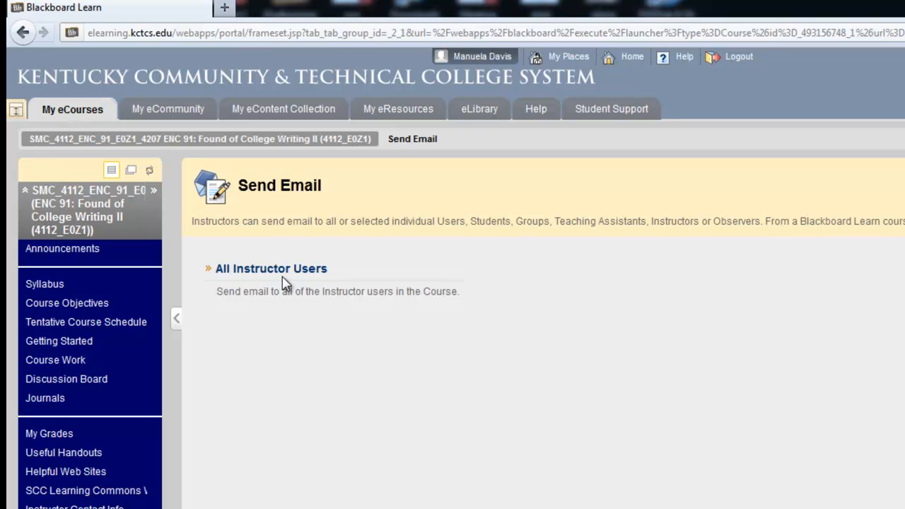
mouse_move(283, 274)
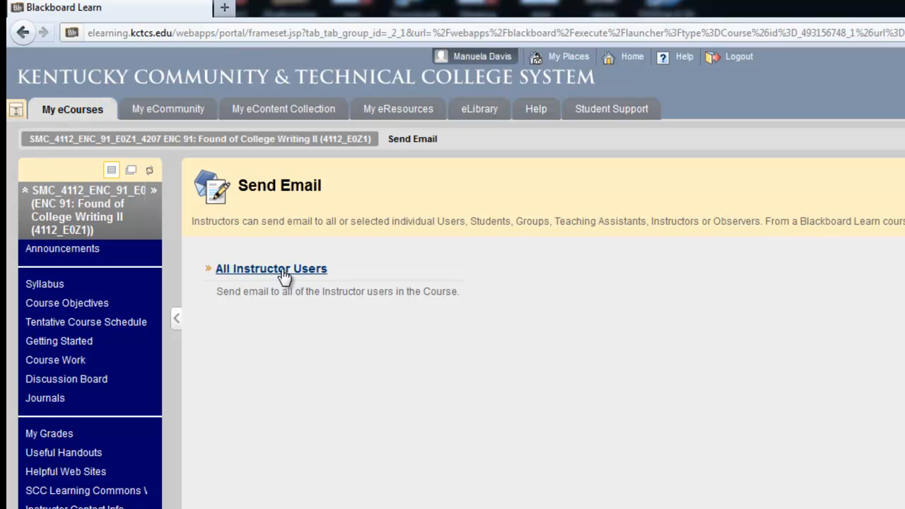
left_click(270, 268)
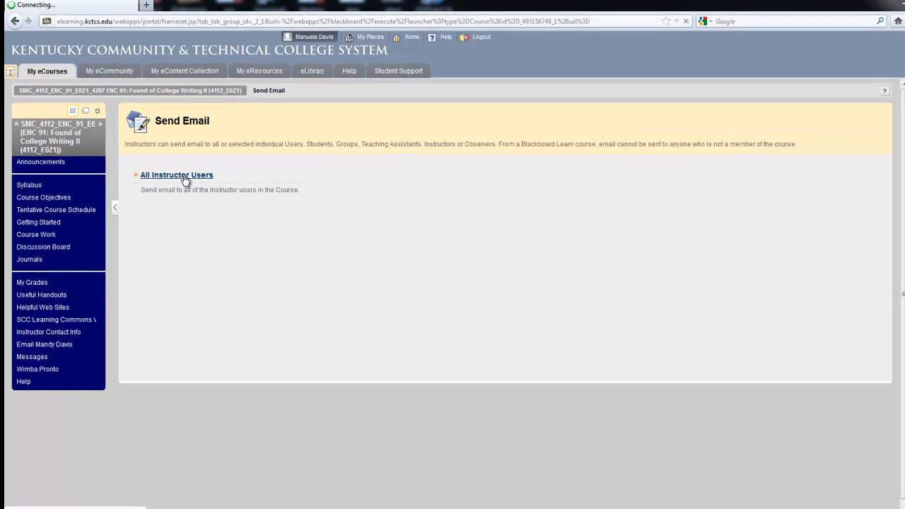
Enter the subject 'Question about assignment 1 ENC 91 E0Z1' on the instructor email form
left_click(176, 175)
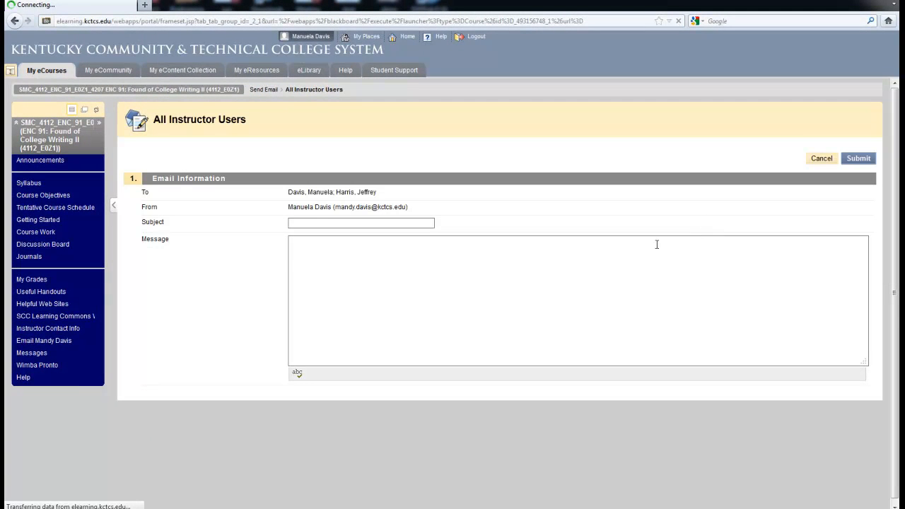
mouse_move(892, 244)
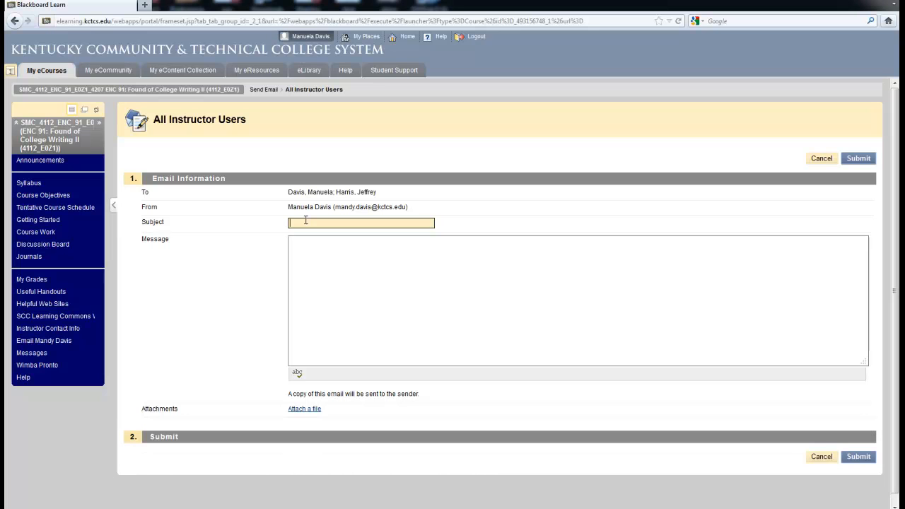
type("Question ab")
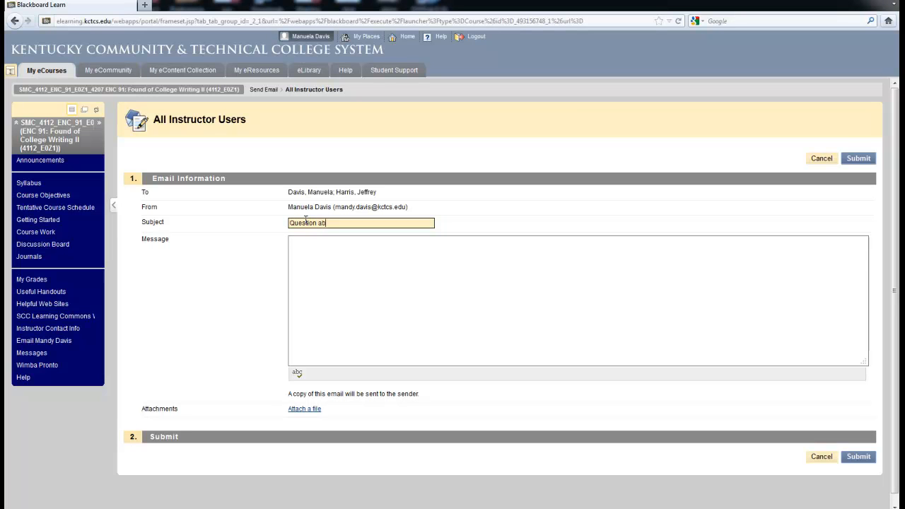
type("out ass")
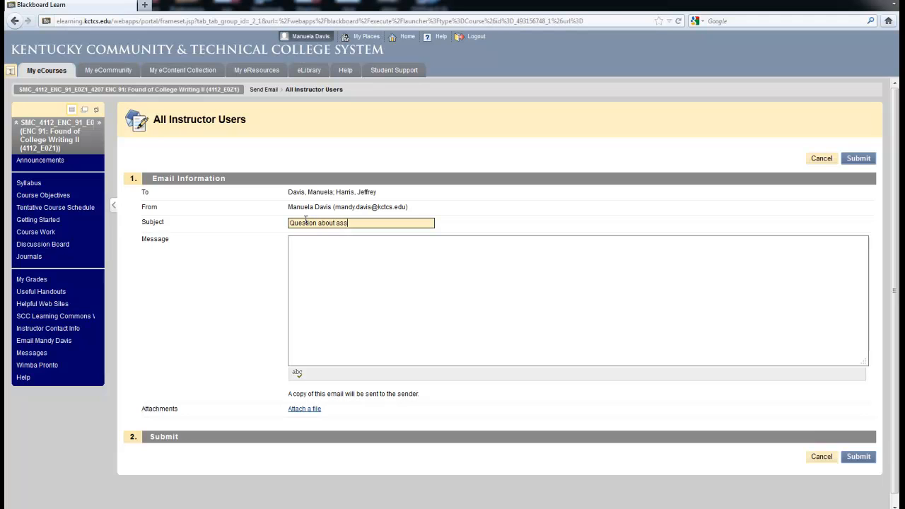
type("ignment")
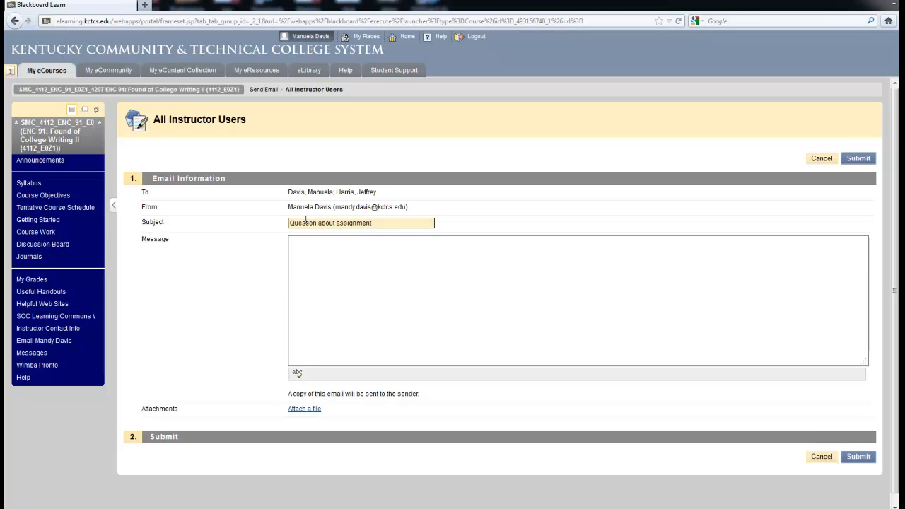
type("1")
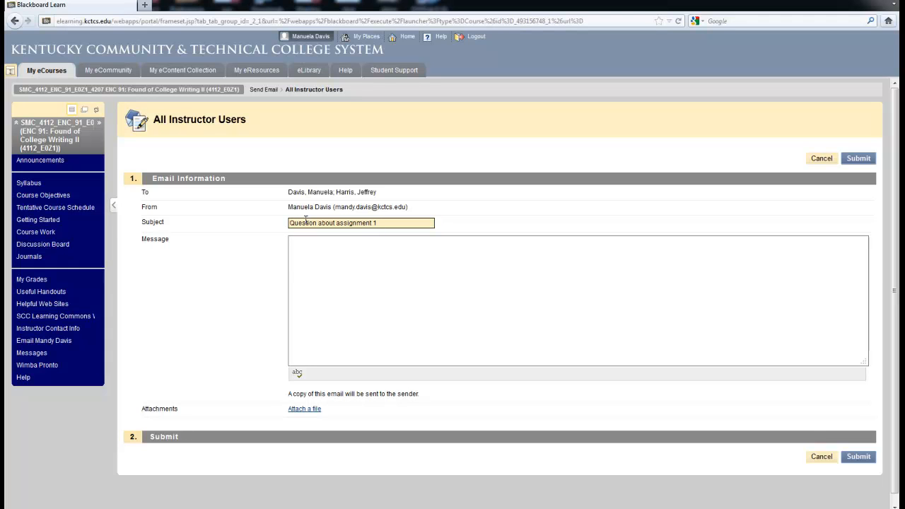
type("ENC")
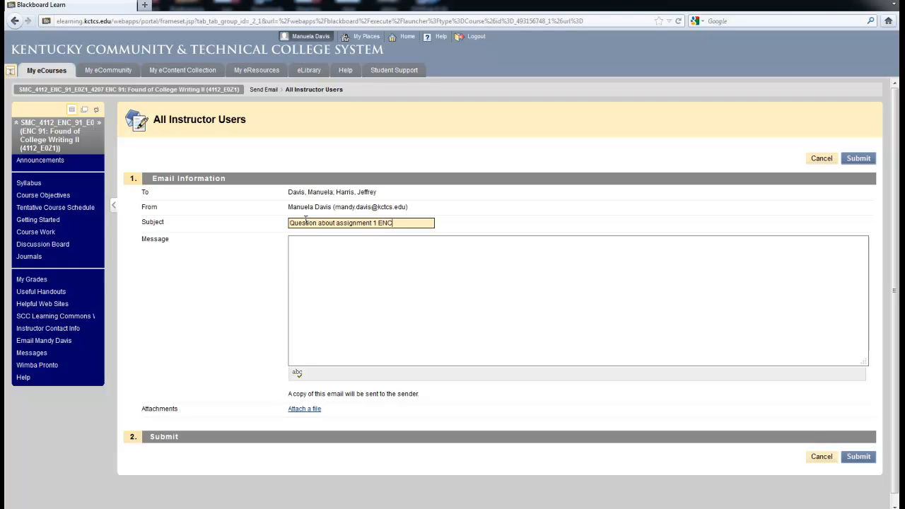
type("9")
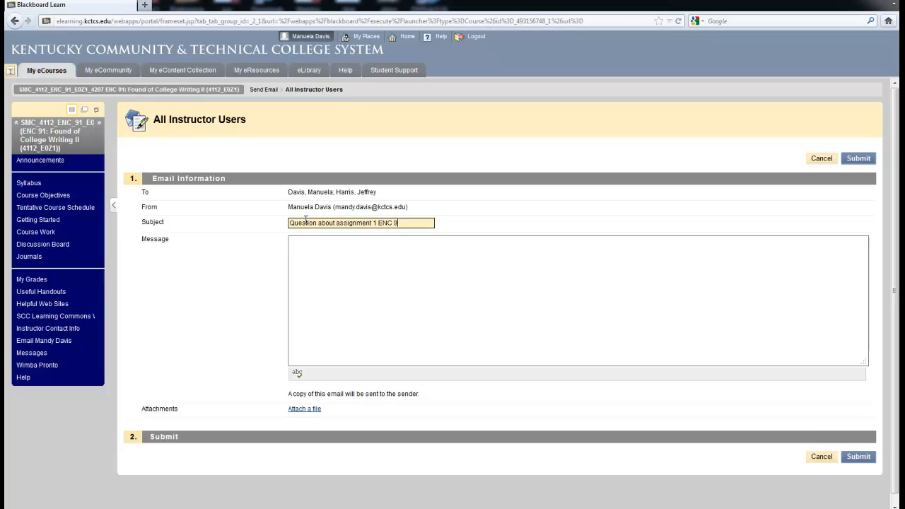
type("1")
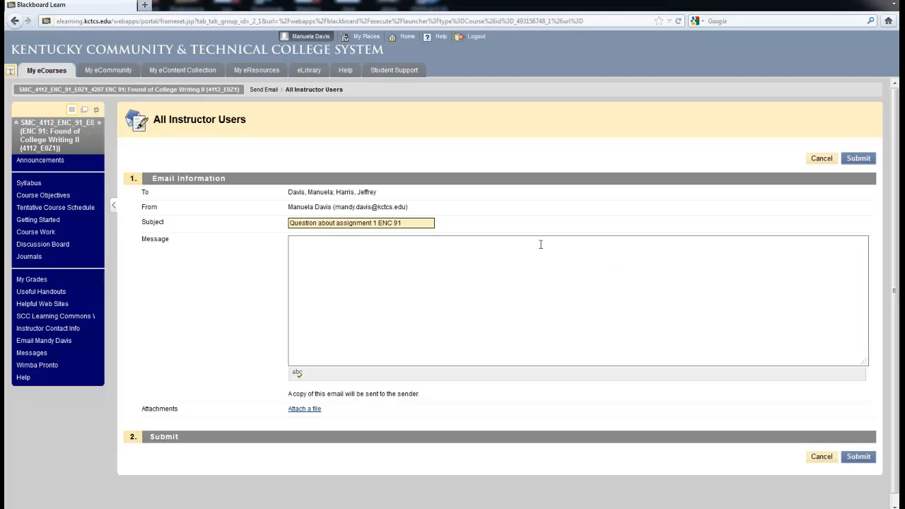
type("E0Z1")
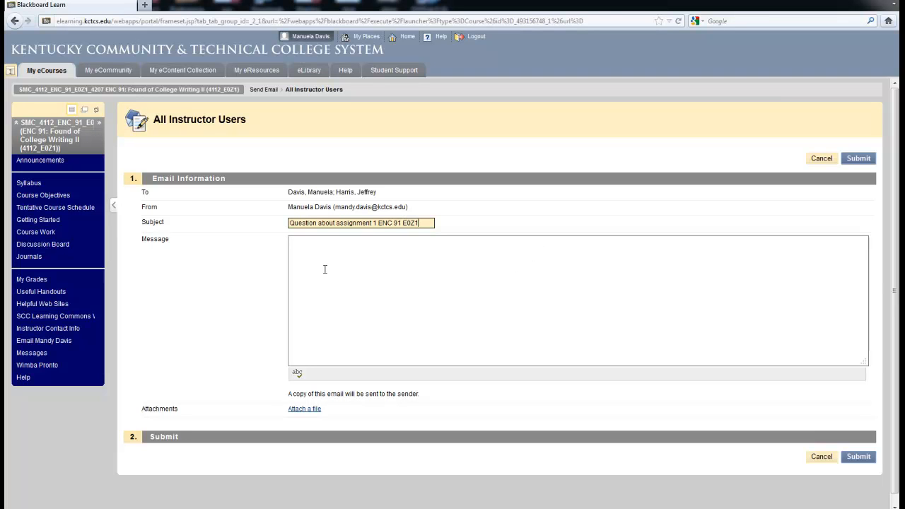
mouse_move(323, 260)
type("I")
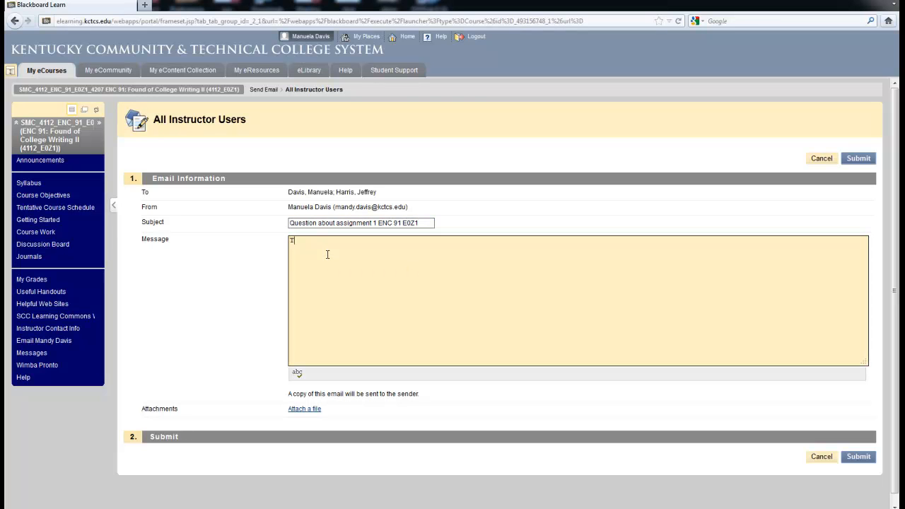
Write 'Type email message here' in the email message body
type("Type")
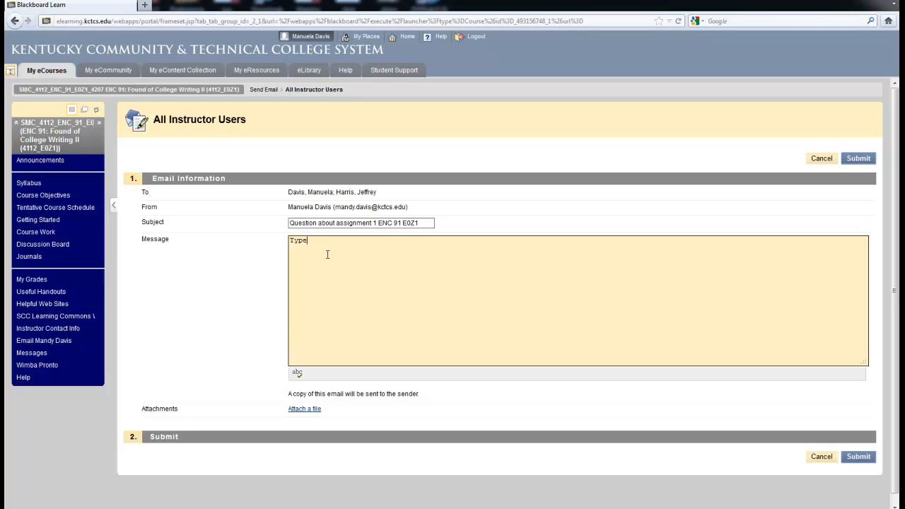
type("email mees")
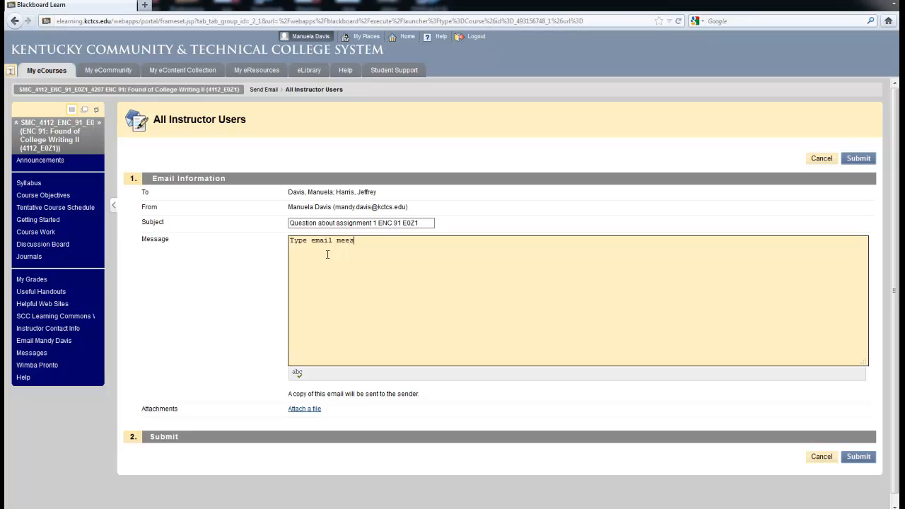
type("age here")
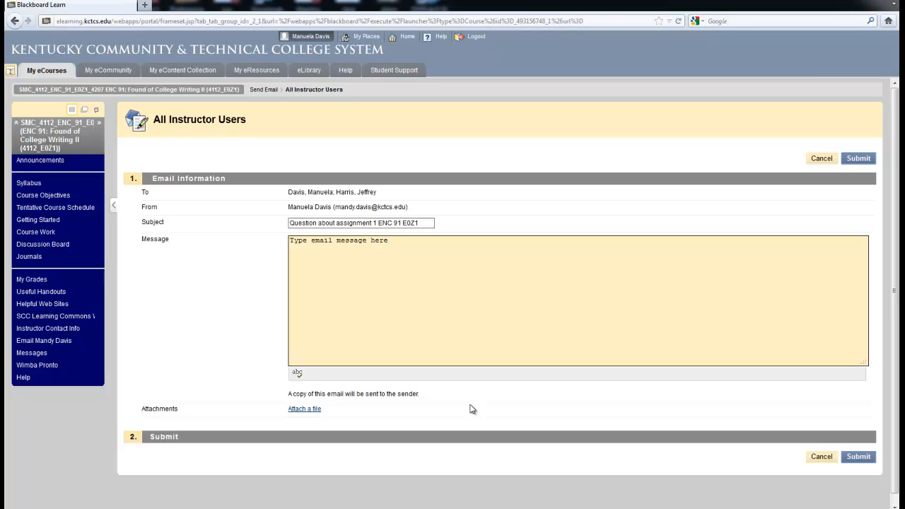
mouse_move(289, 406)
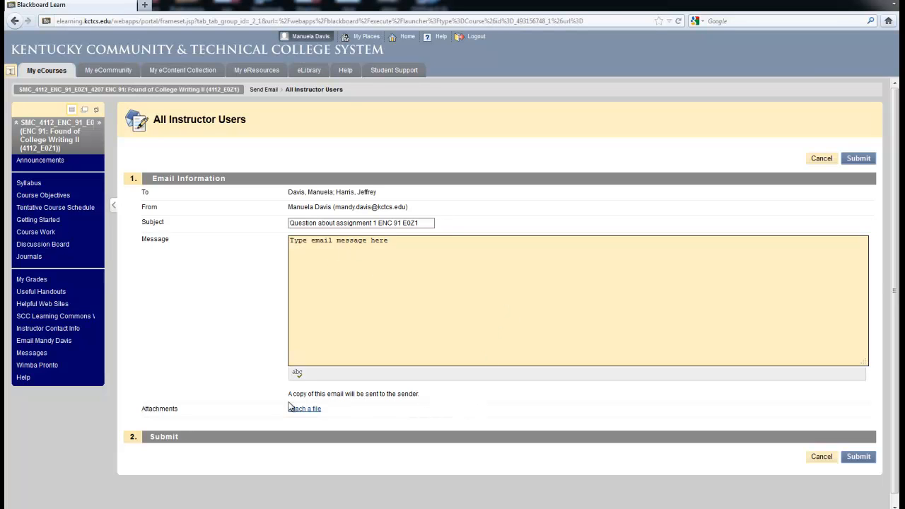
mouse_move(321, 405)
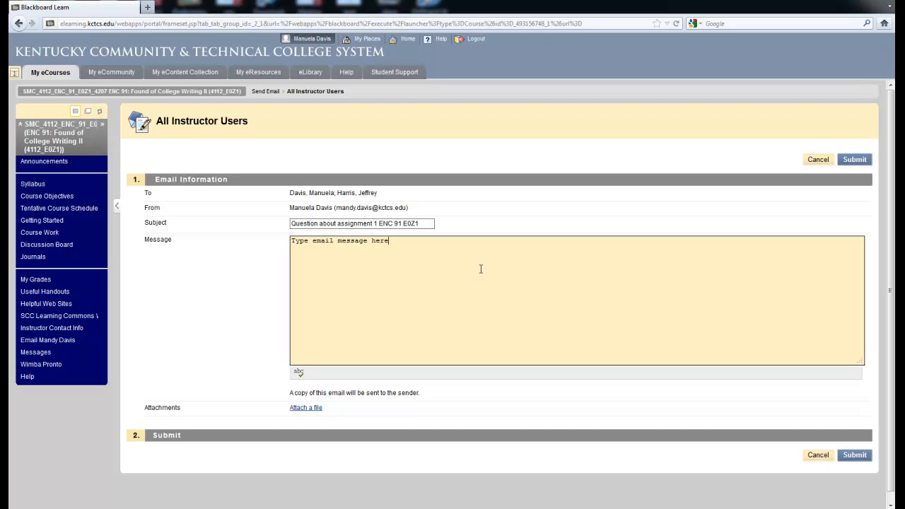
mouse_move(465, 290)
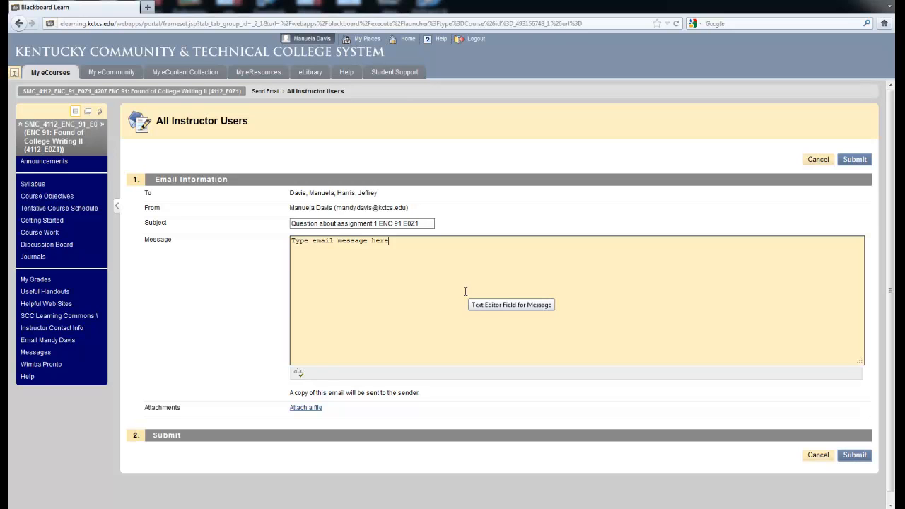
mouse_move(374, 289)
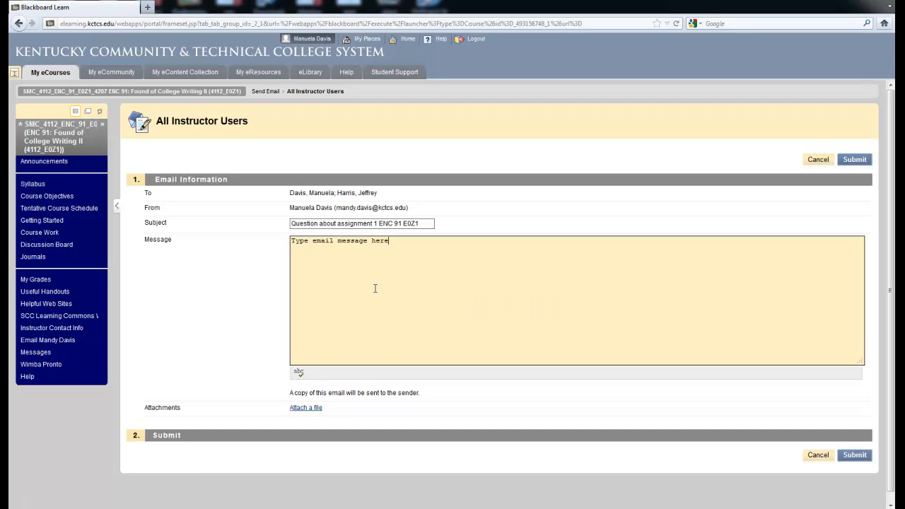
mouse_move(376, 287)
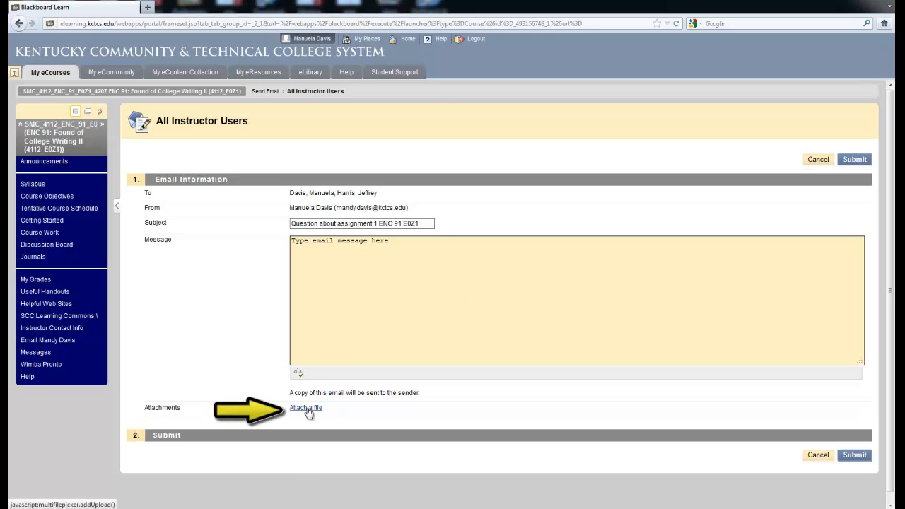
Attach Jellyfish.jpg from Sample Pictures to the instructor email
left_click(305, 407)
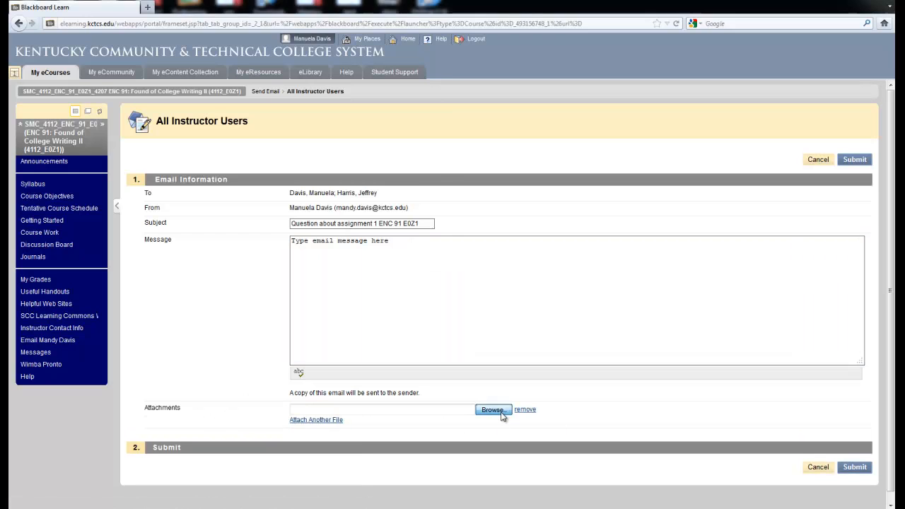
left_click(492, 410)
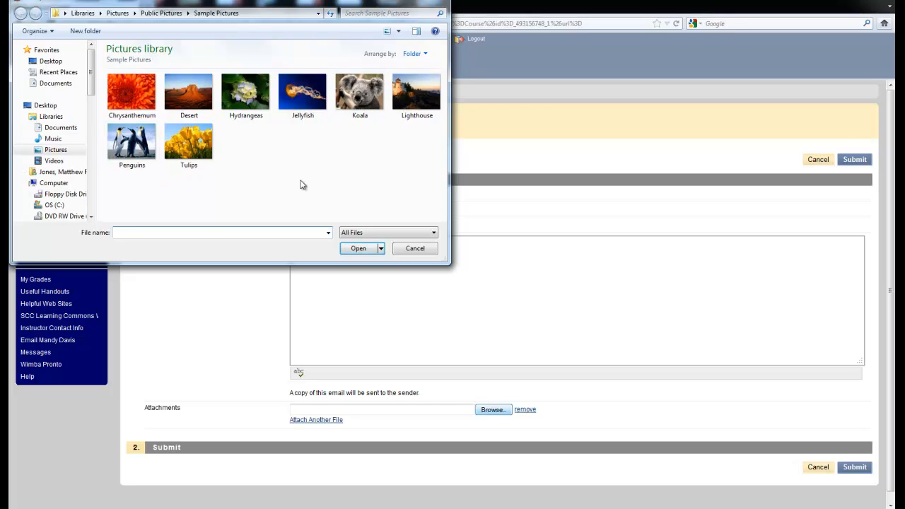
left_click(303, 93)
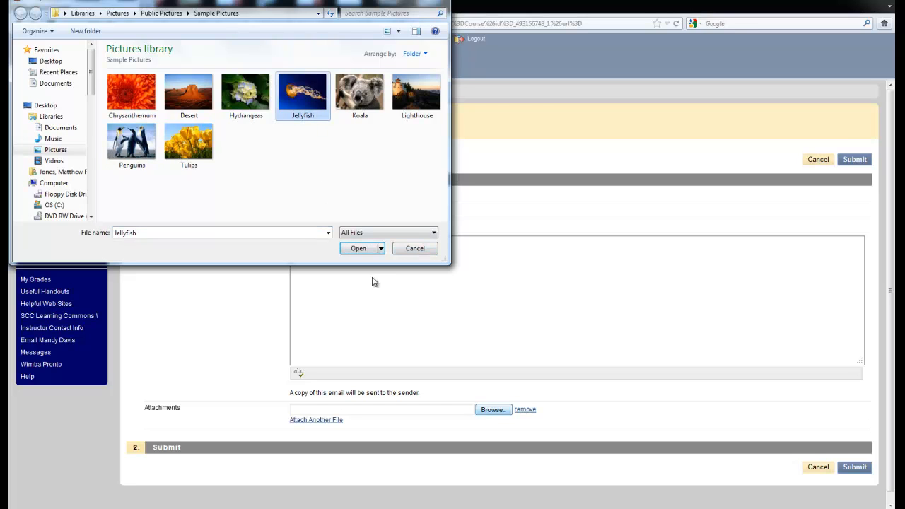
left_click(359, 248)
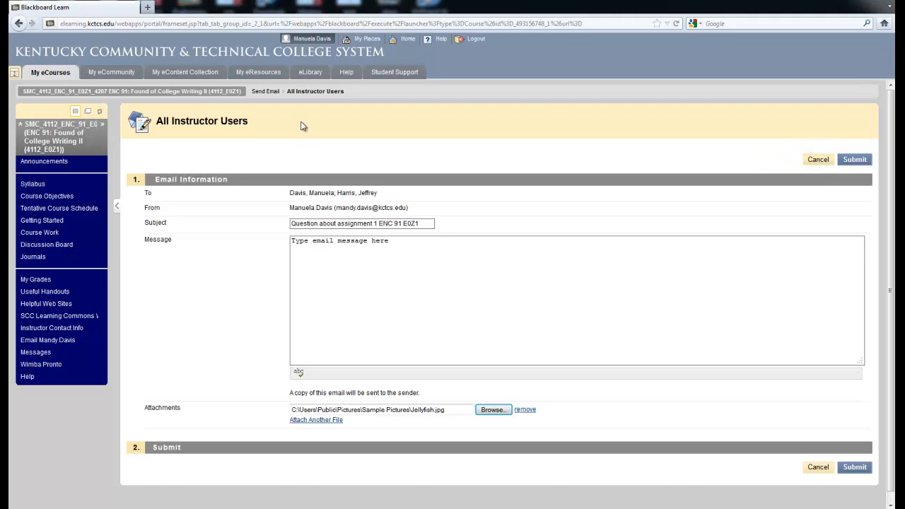
mouse_move(358, 297)
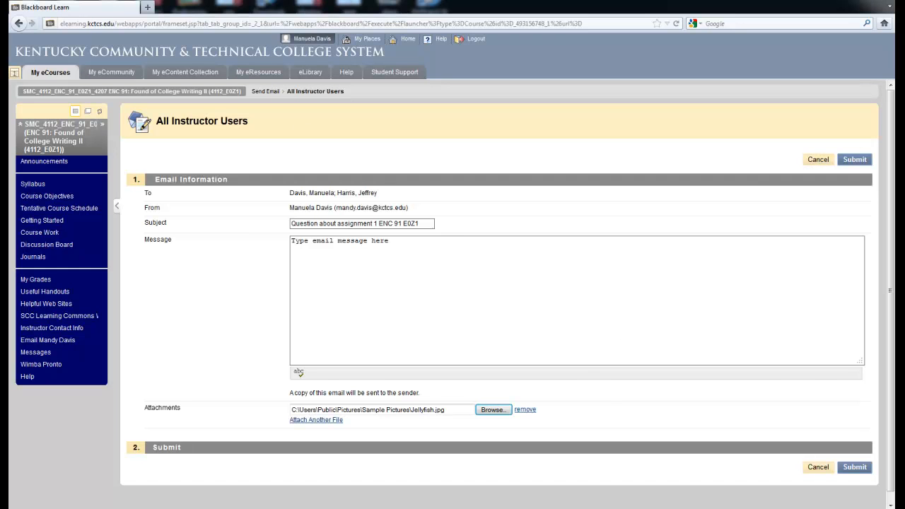
Leave the email via Announcements and go to the course Messages page
left_click(44, 161)
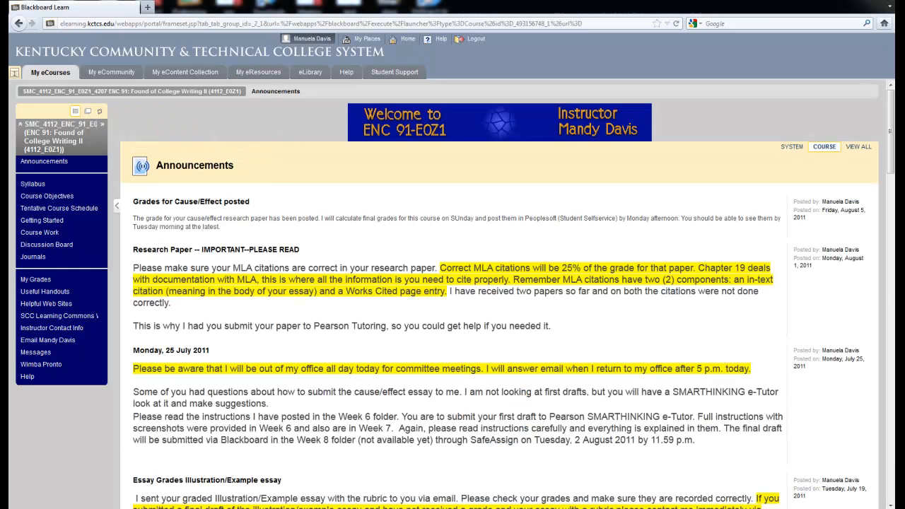
mouse_move(35, 352)
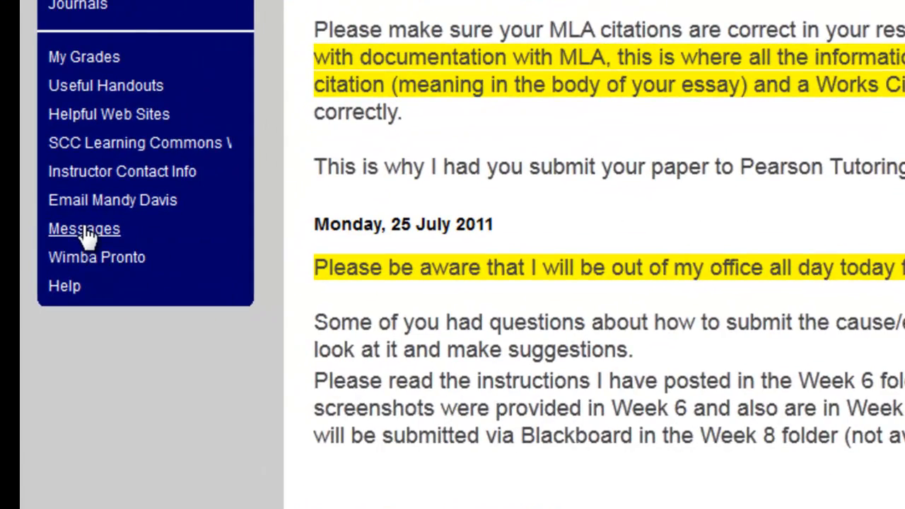
left_click(83, 228)
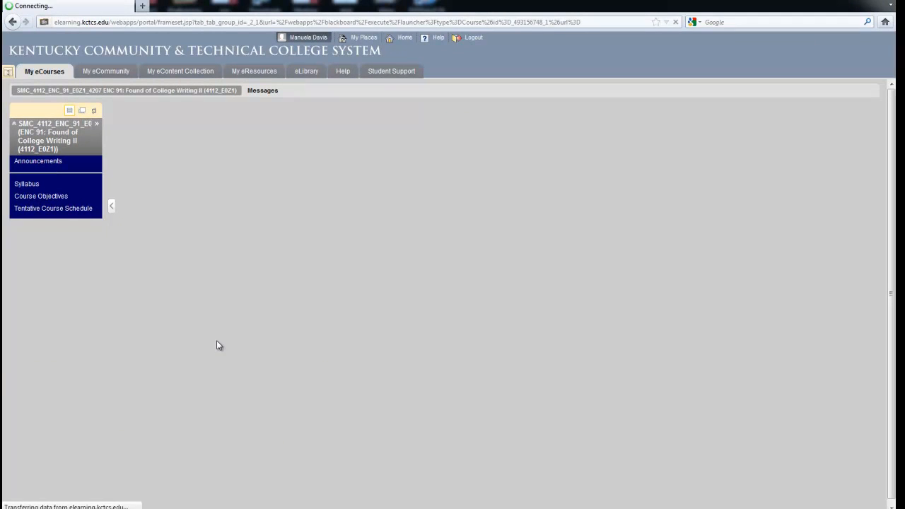
Check the empty Inbox and Sent folders, then return to Announcements
left_click(262, 90)
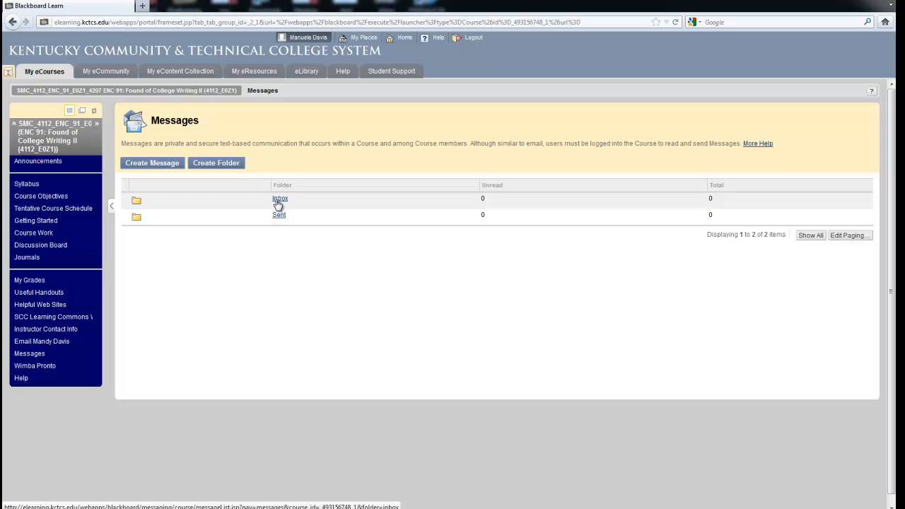
mouse_move(307, 255)
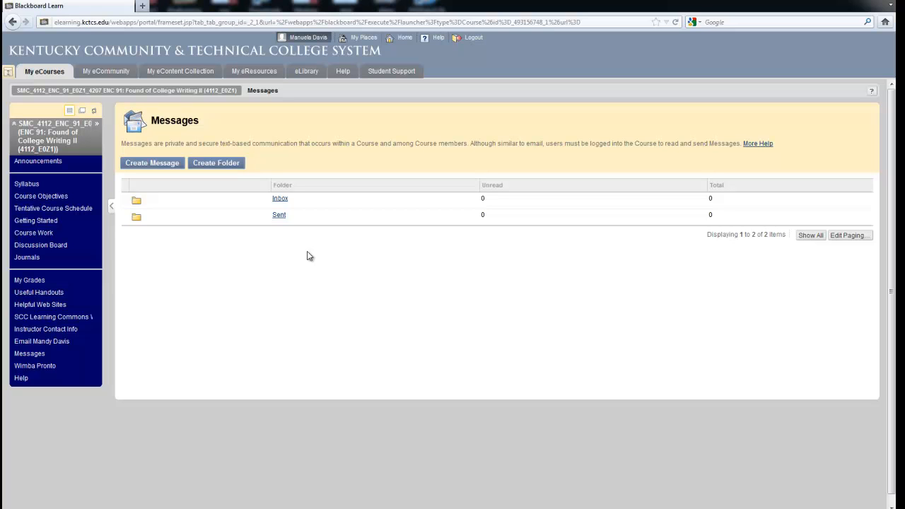
mouse_move(280, 198)
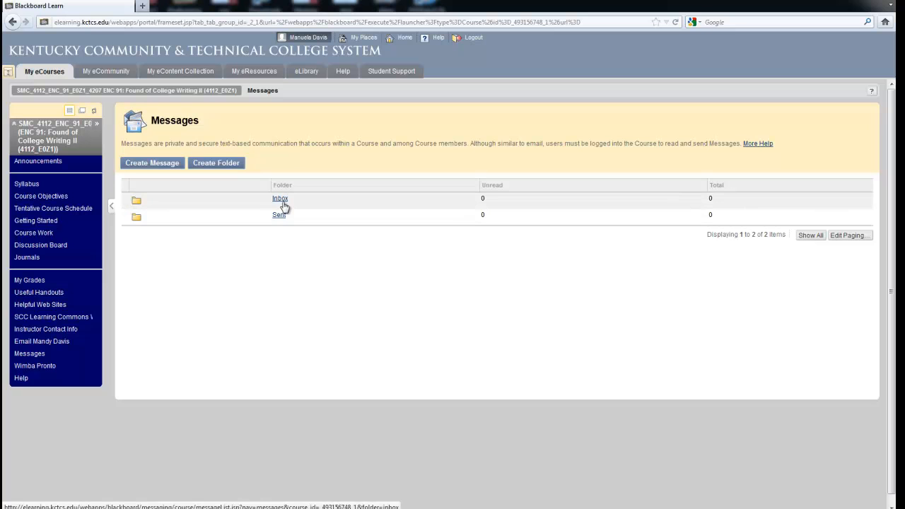
mouse_move(101, 369)
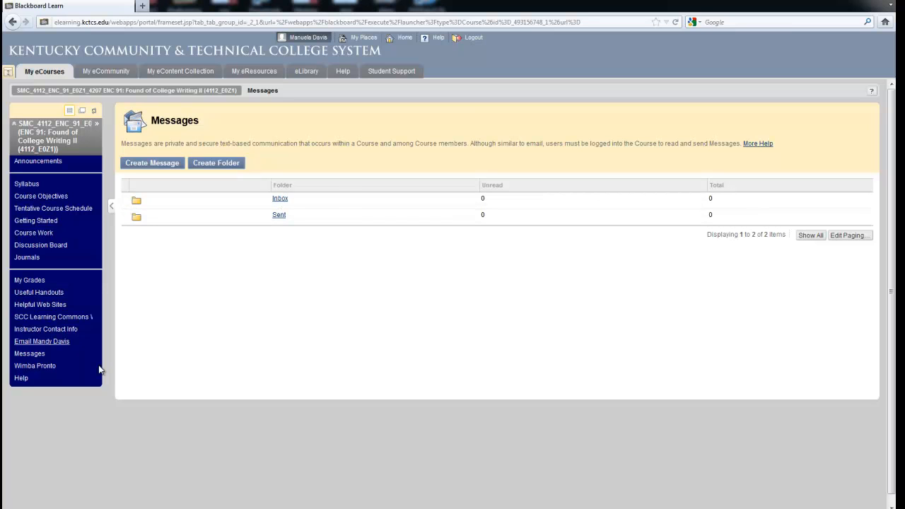
mouse_move(347, 340)
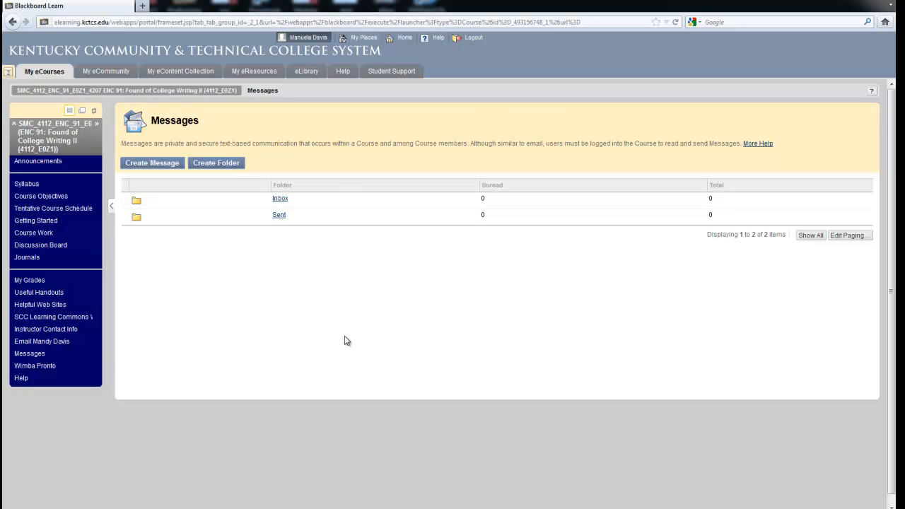
mouse_move(42, 342)
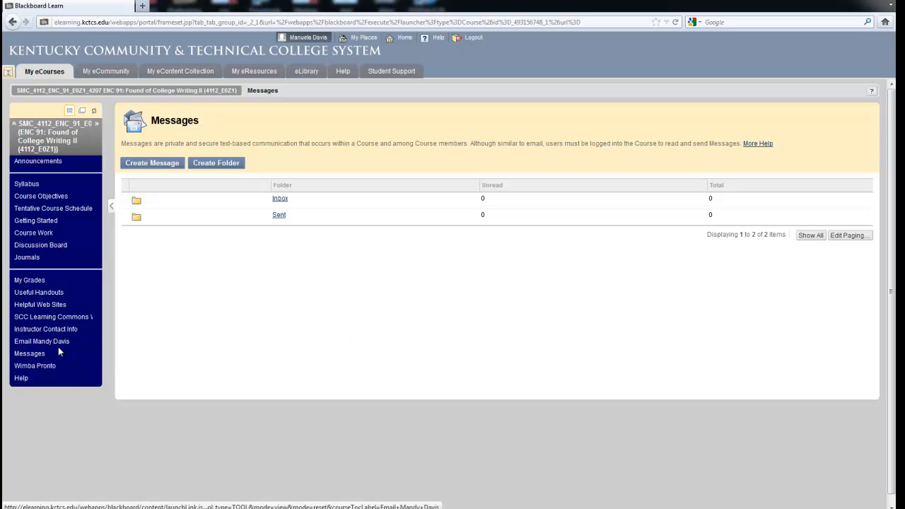
mouse_move(42, 341)
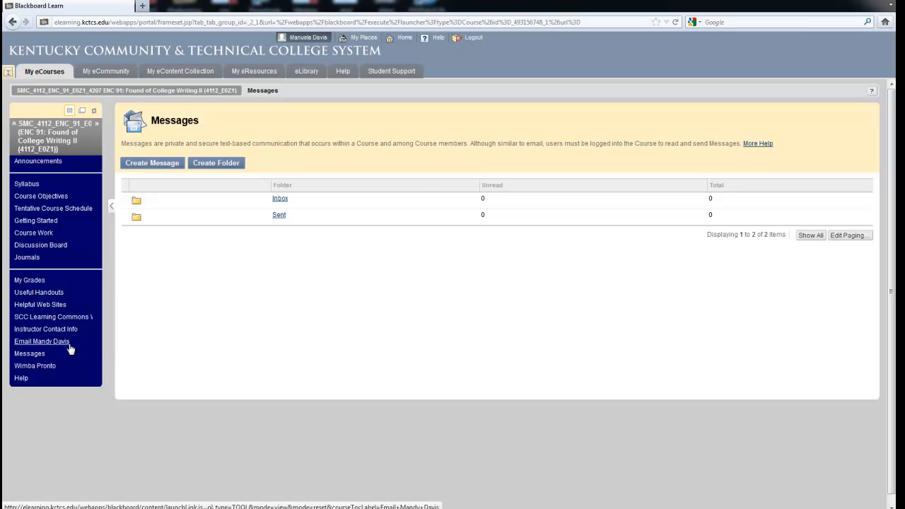
mouse_move(41, 342)
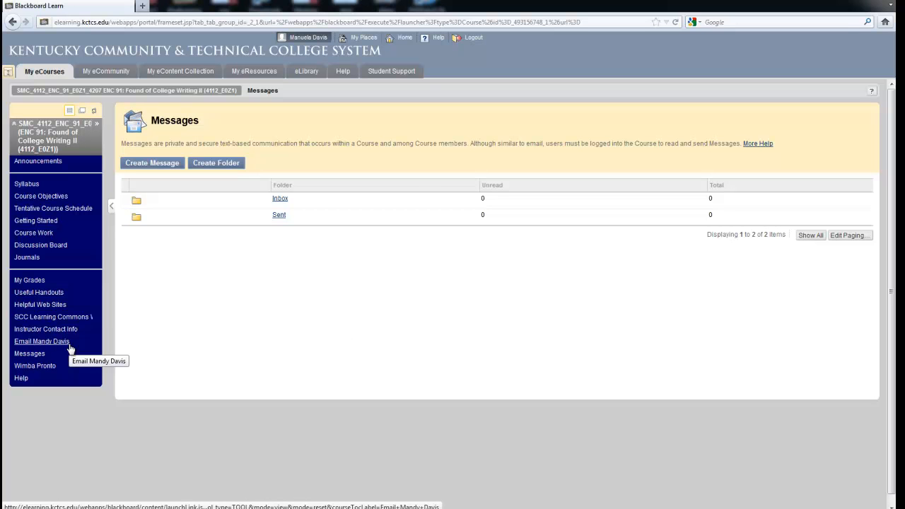
mouse_move(30, 353)
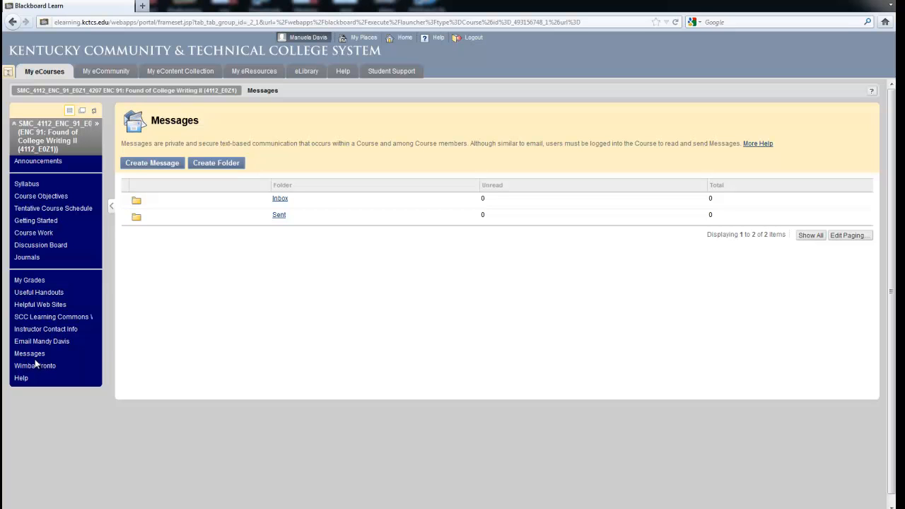
mouse_move(41, 341)
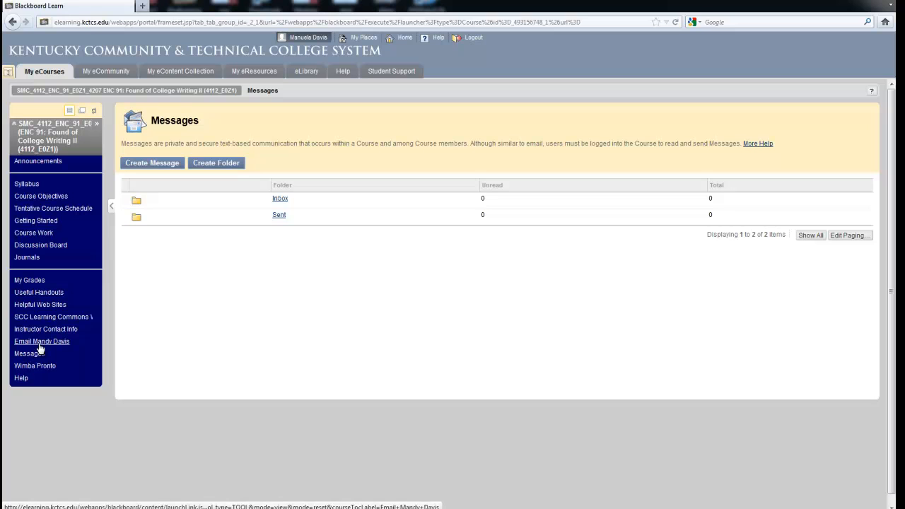
mouse_move(42, 342)
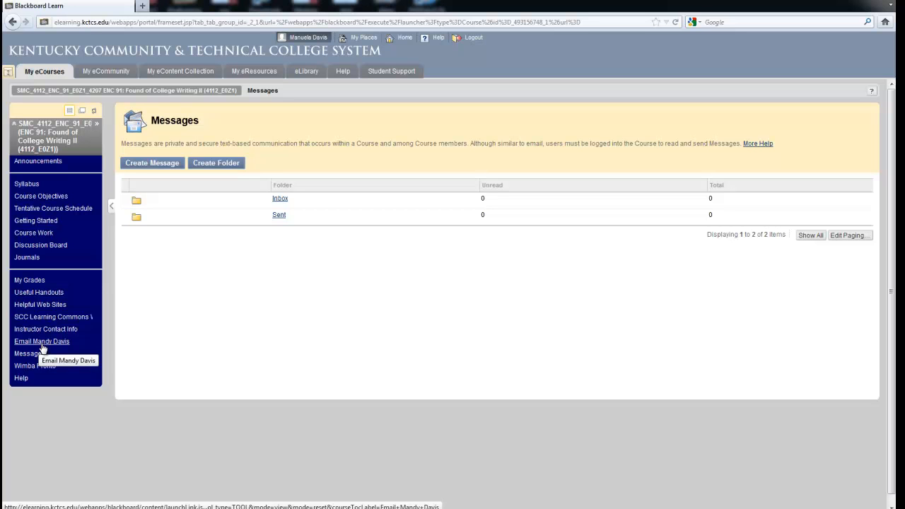
mouse_move(29, 353)
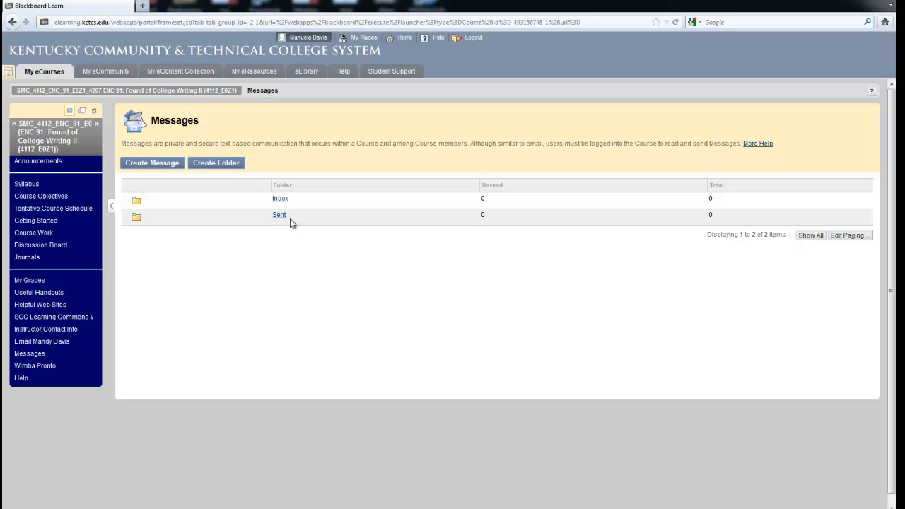
mouse_move(281, 154)
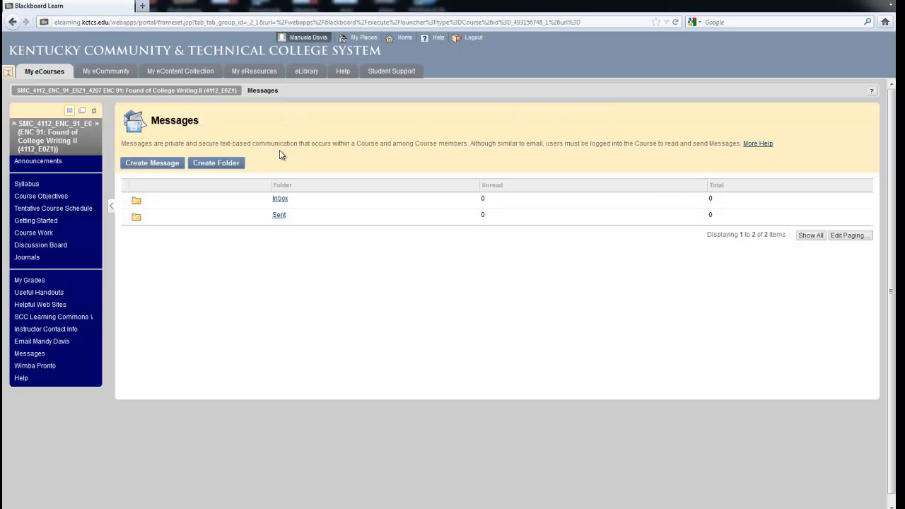
mouse_move(229, 316)
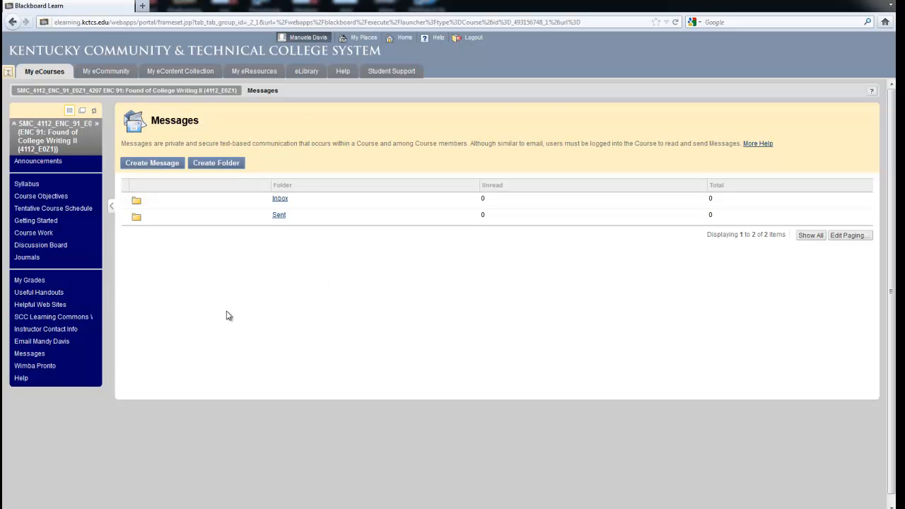
mouse_move(135, 117)
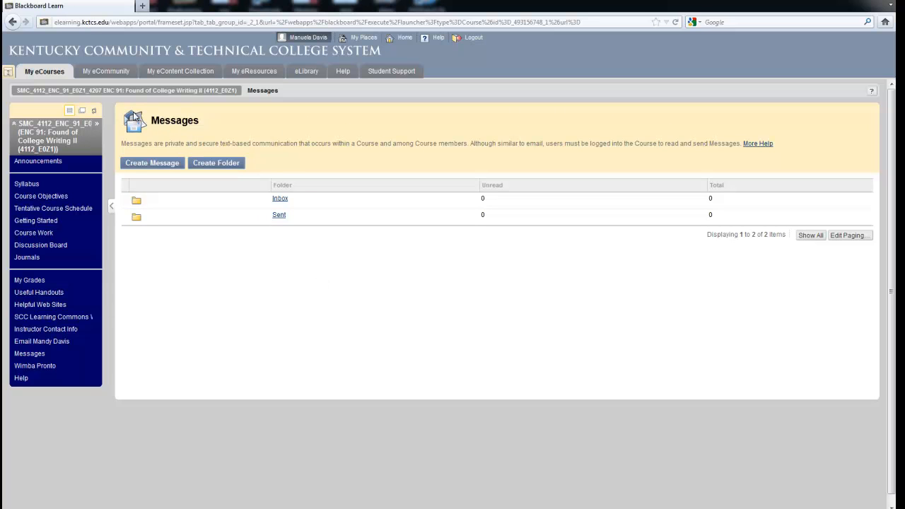
mouse_move(170, 168)
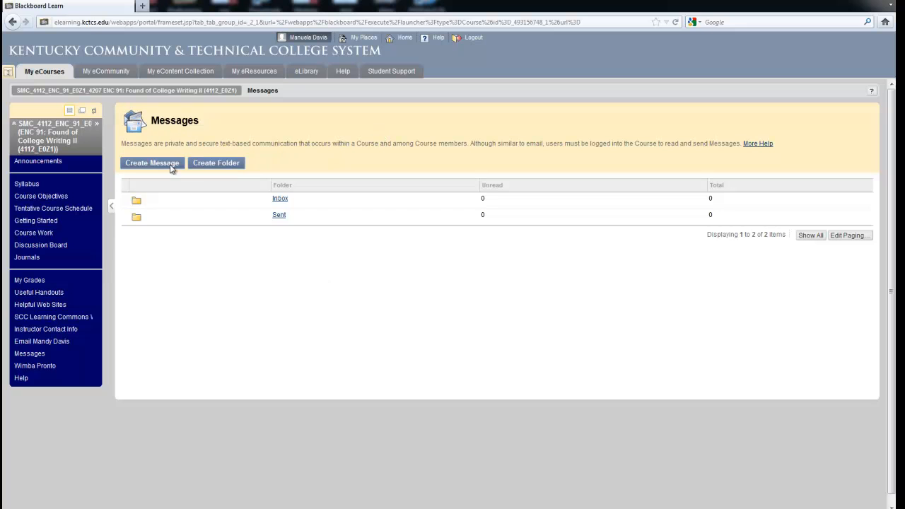
mouse_move(231, 292)
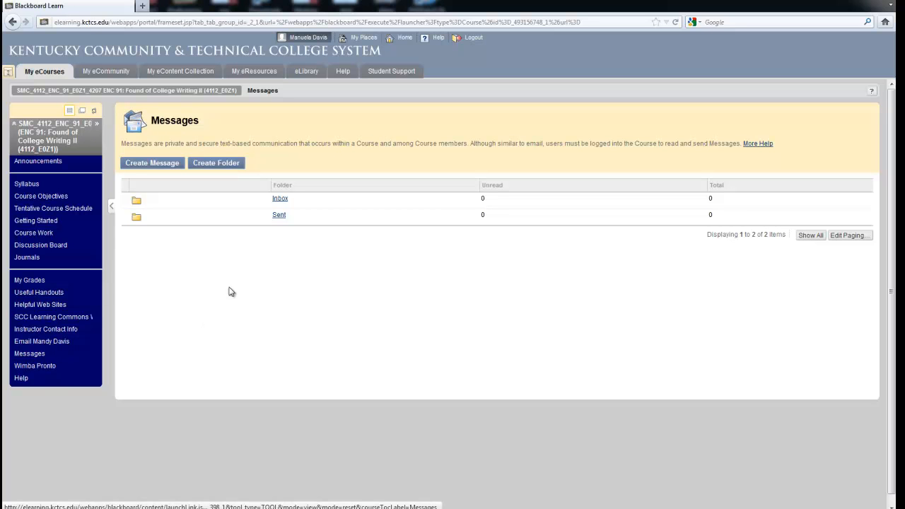
mouse_move(281, 234)
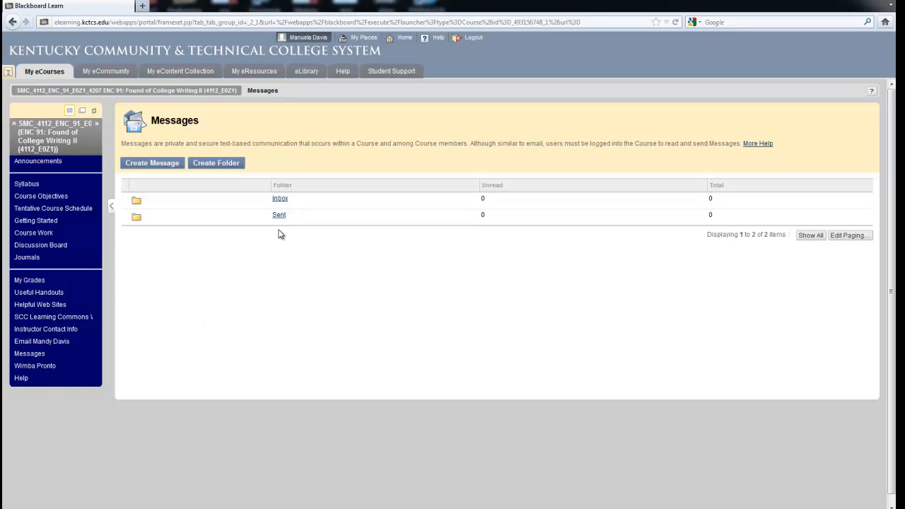
left_click(38, 160)
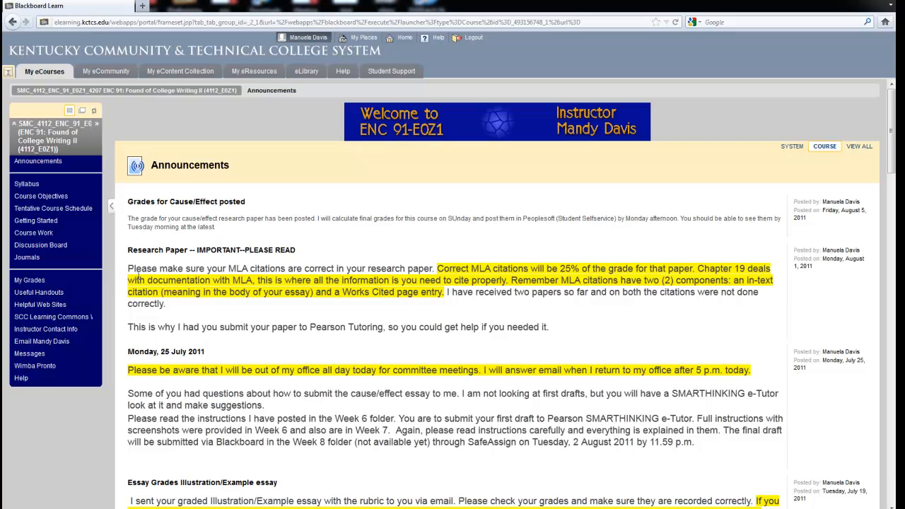
mouse_move(318, 174)
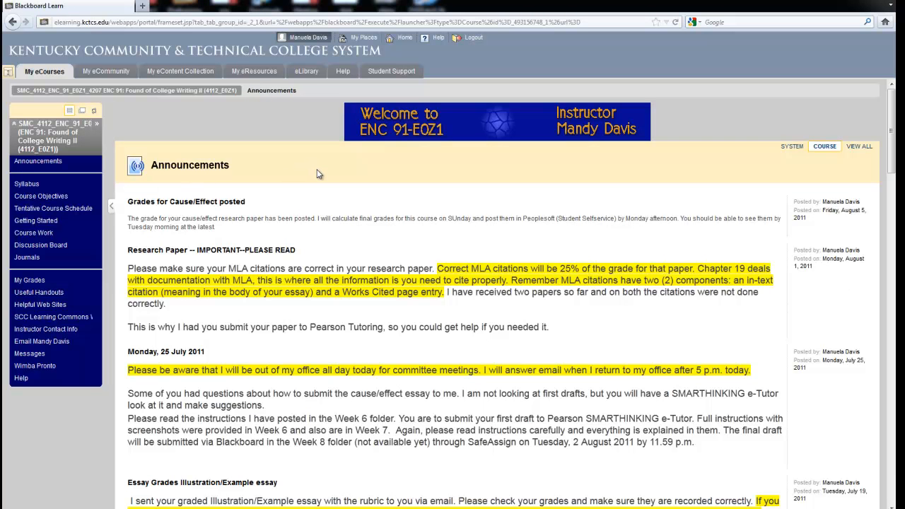
mouse_move(288, 172)
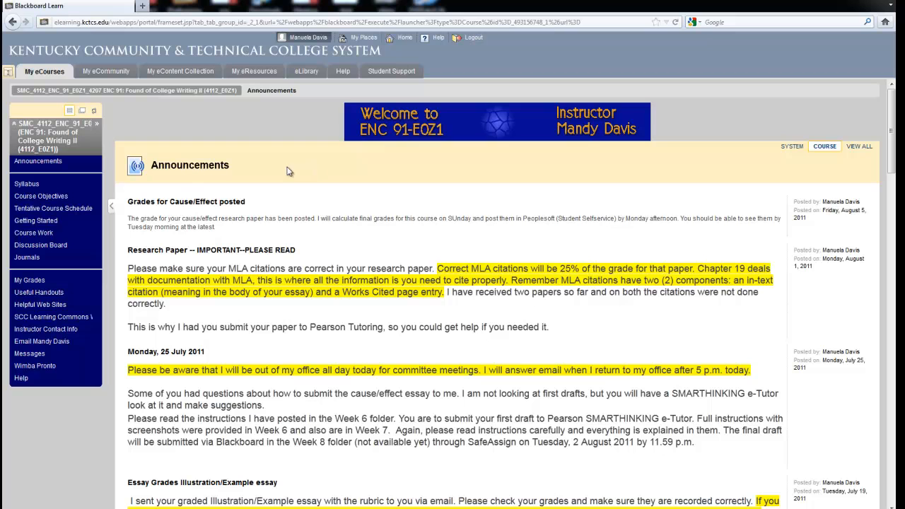
mouse_move(233, 156)
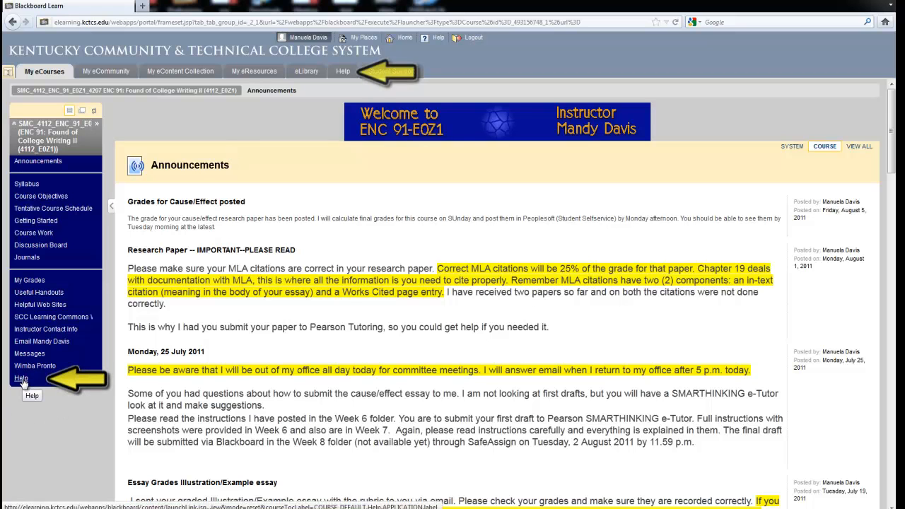
mouse_move(344, 74)
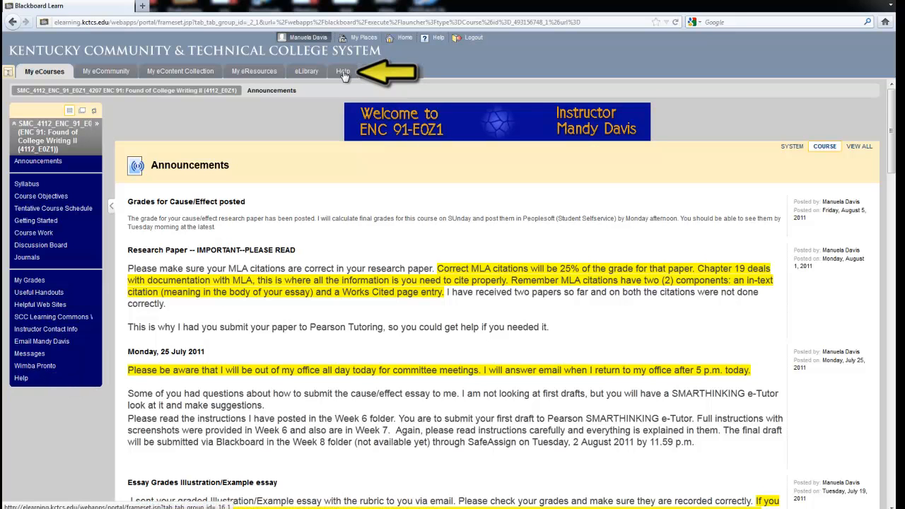
Open the portal's Help tab with the KCTCS technical help desk options
left_click(342, 70)
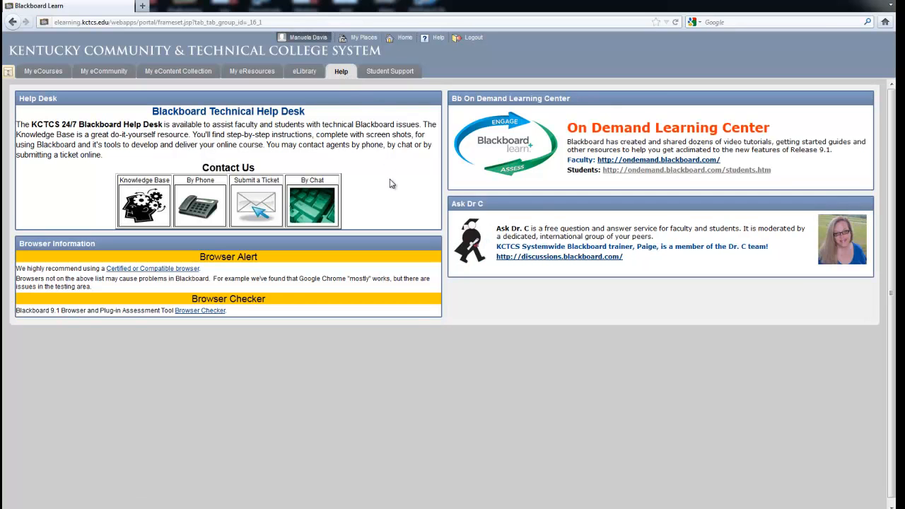
mouse_move(777, 134)
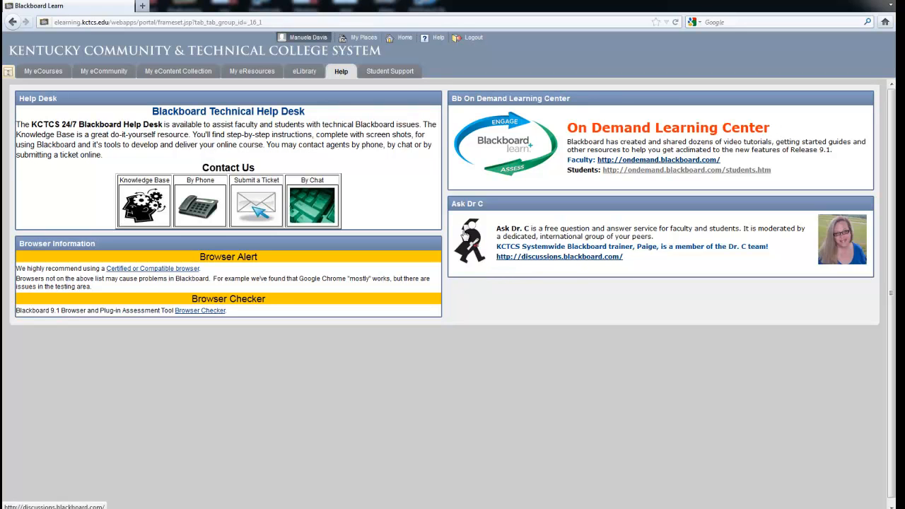
mouse_move(843, 258)
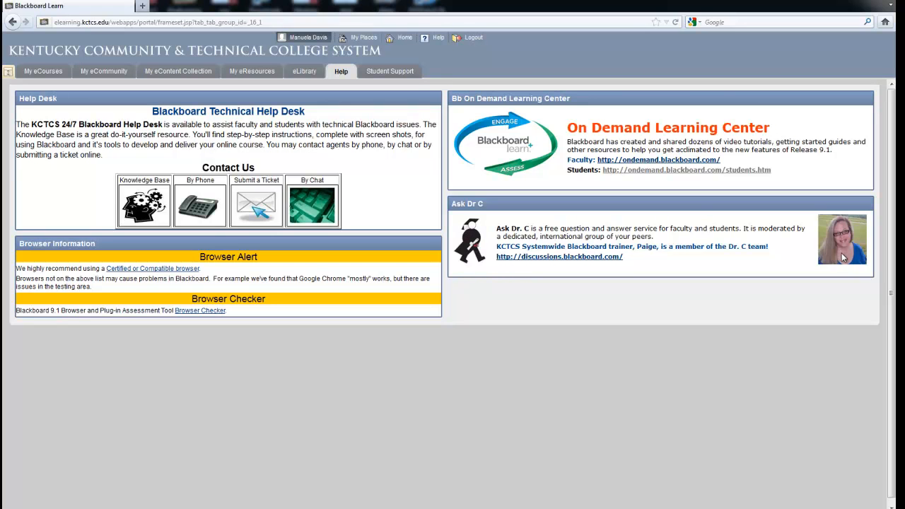
mouse_move(633, 250)
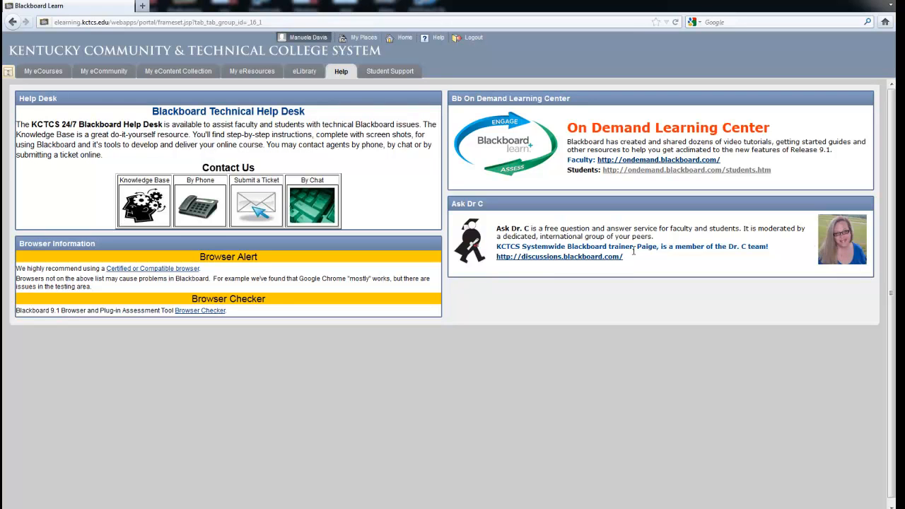
mouse_move(555, 260)
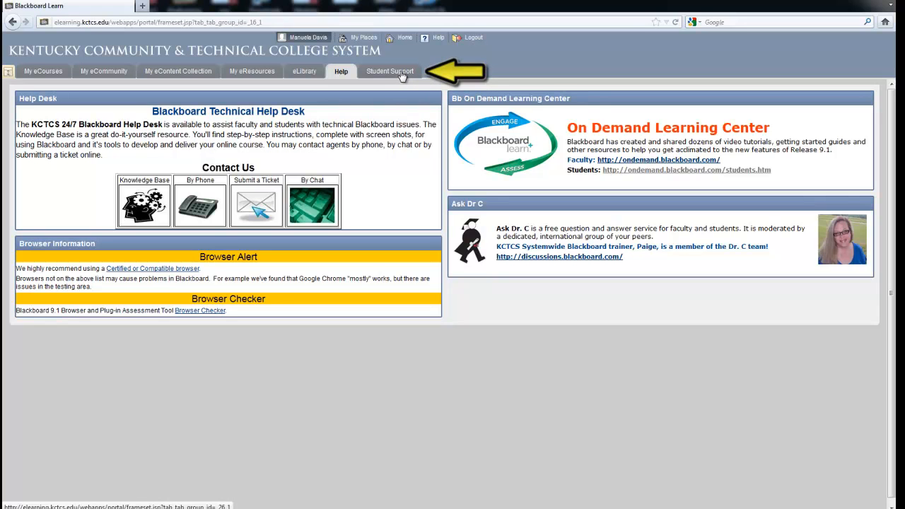
Review the Help Desk, On Demand Learning Center and Ask Dr C panels, then select Student Support
left_click(389, 71)
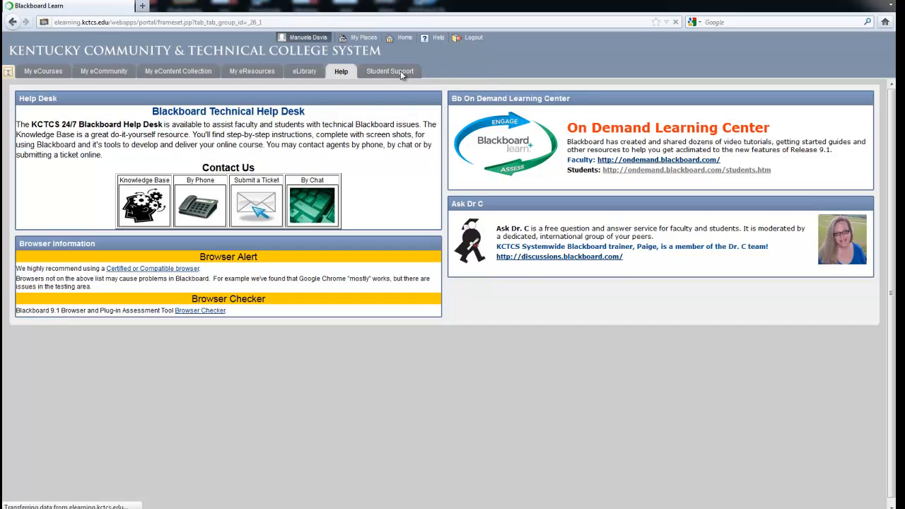
Browse the Student Support modules and open Somerset's Distance Learning page under College Help
left_click(389, 71)
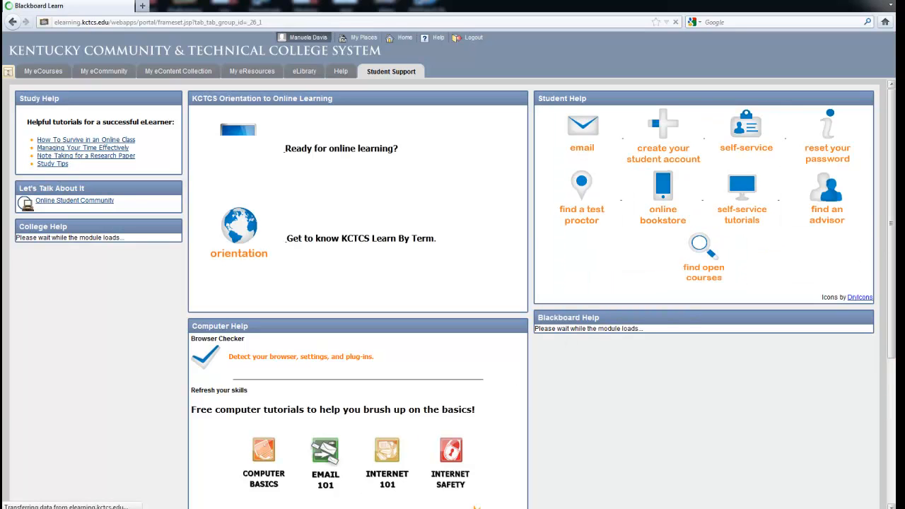
scroll("down", 3)
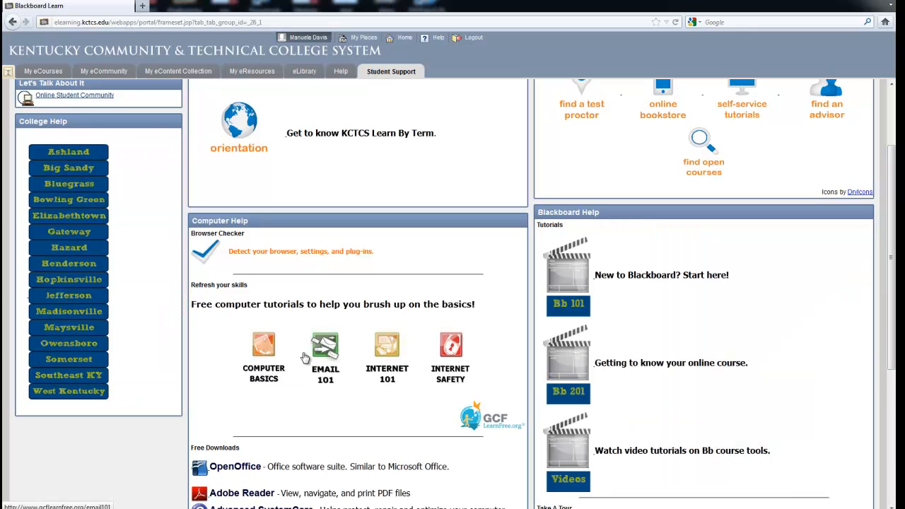
mouse_move(388, 354)
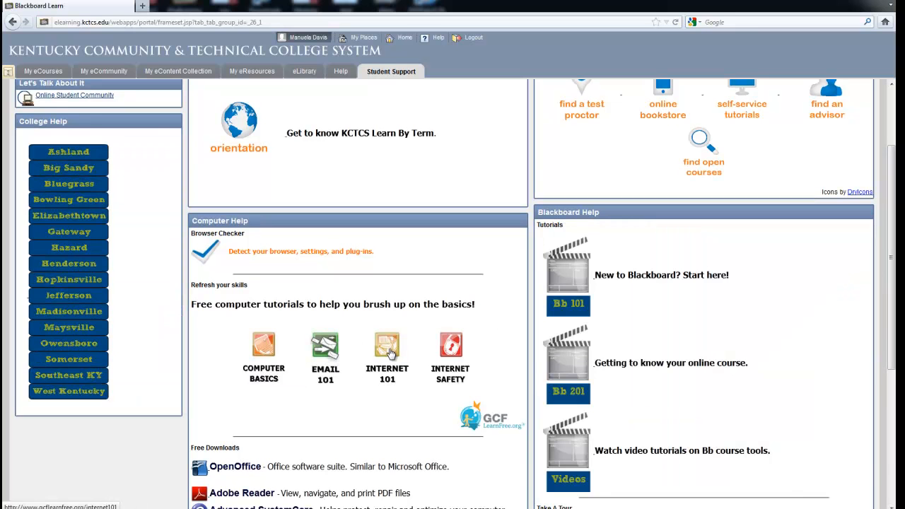
mouse_move(451, 347)
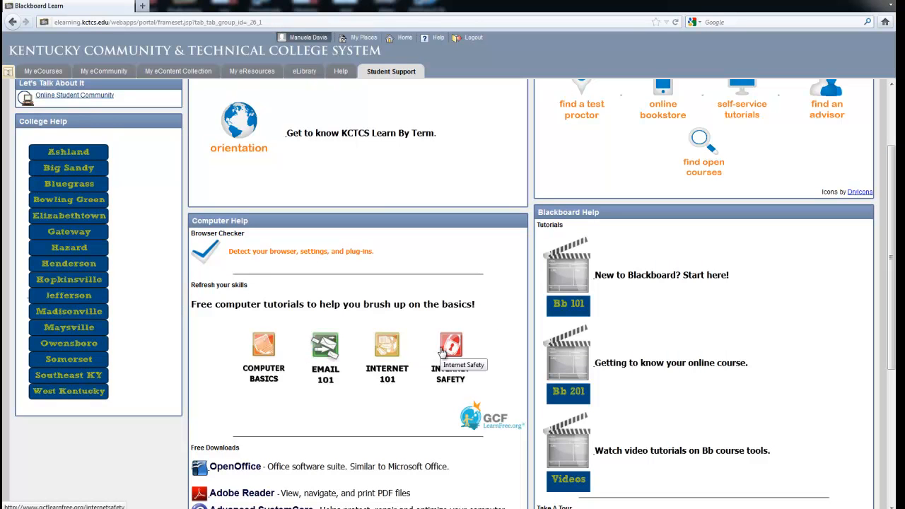
mouse_move(676, 277)
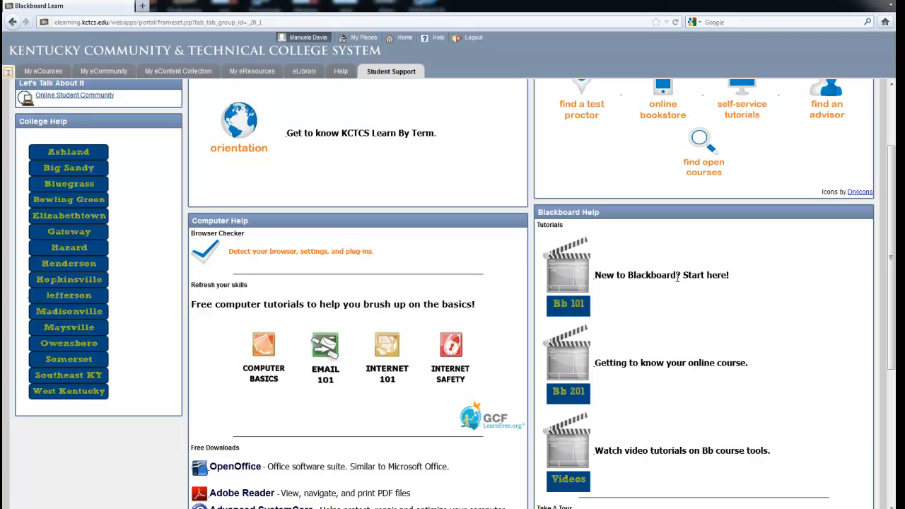
mouse_move(875, 386)
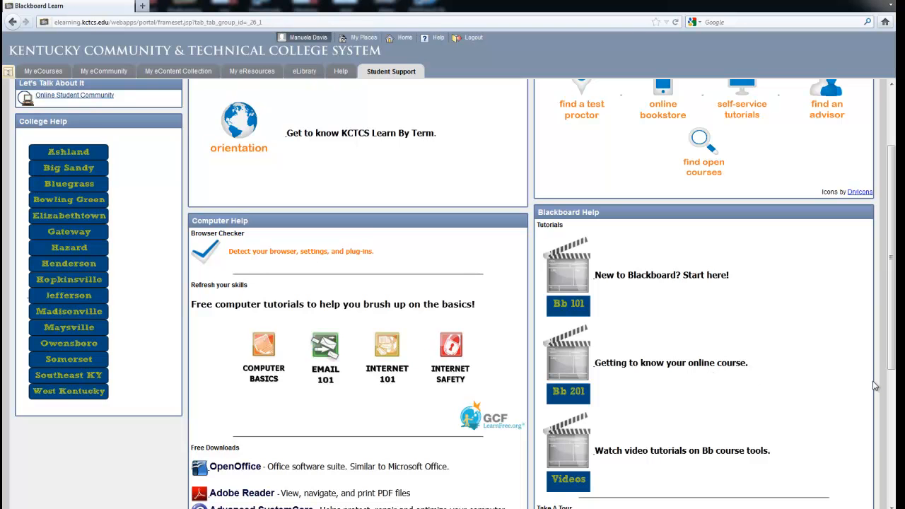
scroll("down", 3)
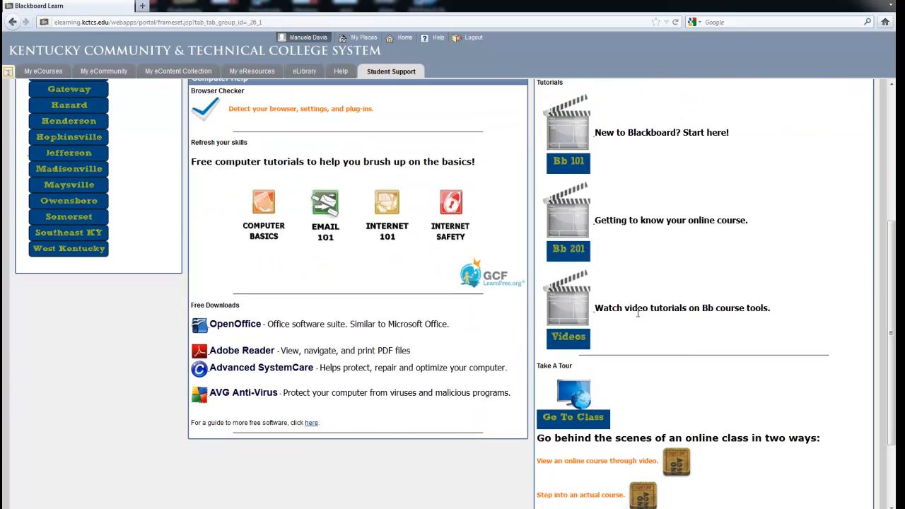
mouse_move(517, 436)
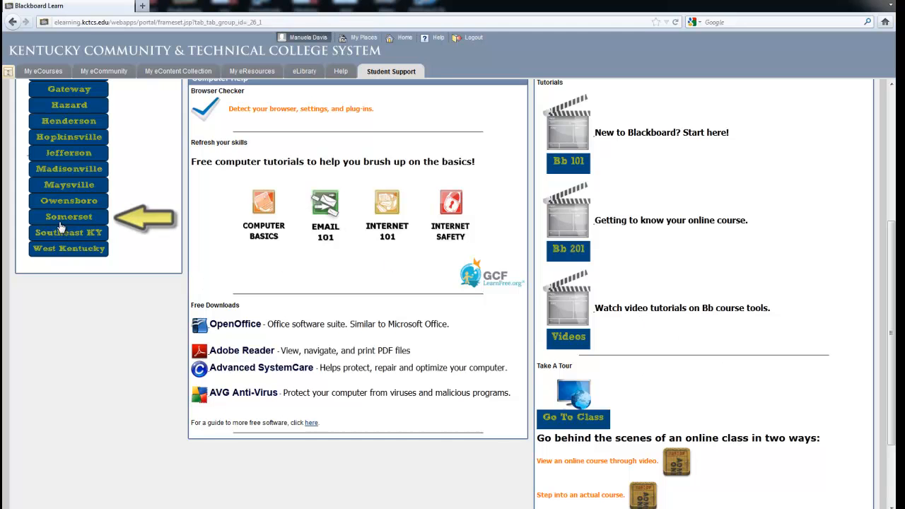
left_click(68, 217)
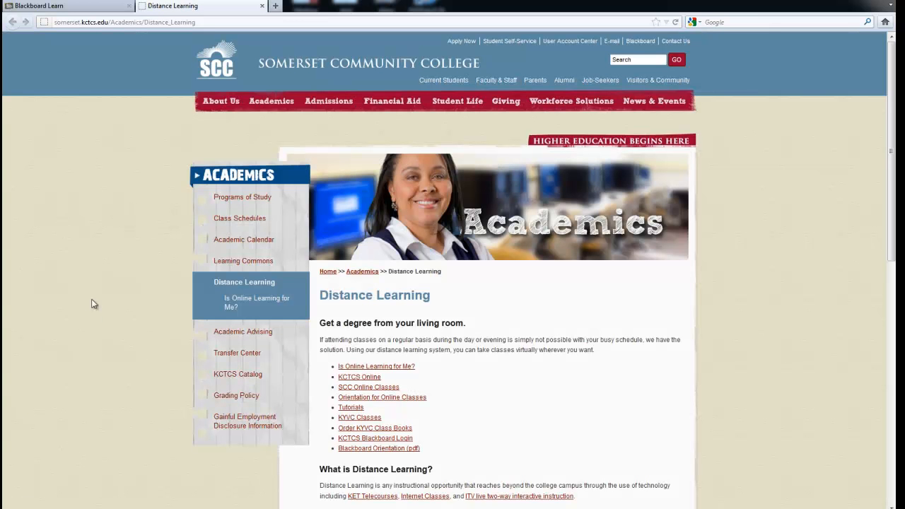
mouse_move(464, 385)
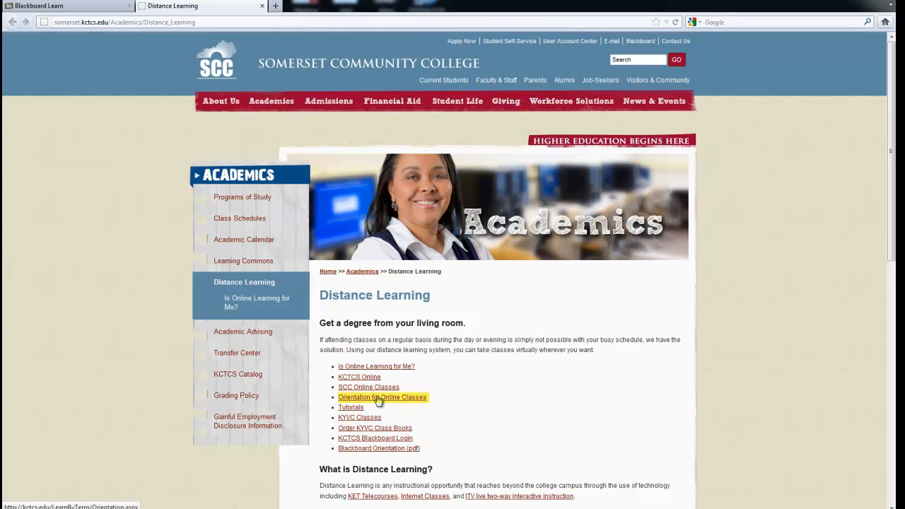
mouse_move(243, 261)
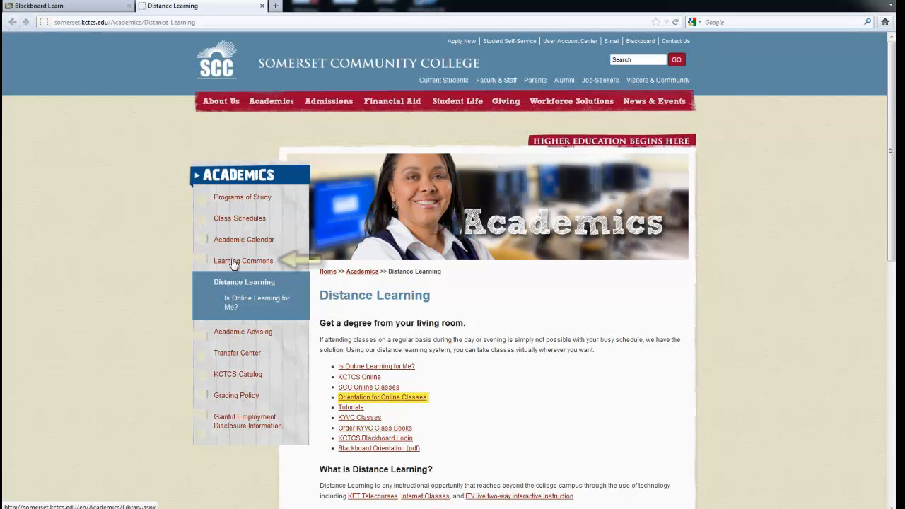
Go from Somerset's Learning Commons page to the library Libguides site
left_click(243, 261)
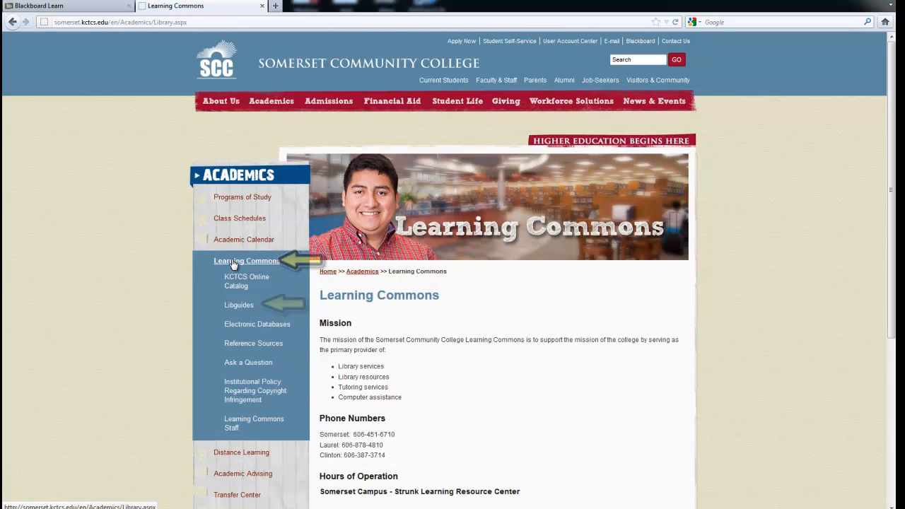
mouse_move(238, 309)
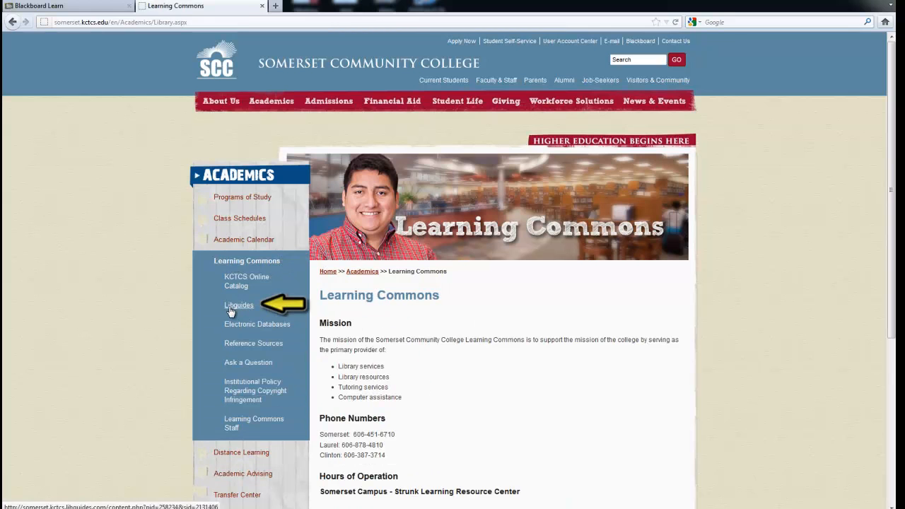
left_click(238, 305)
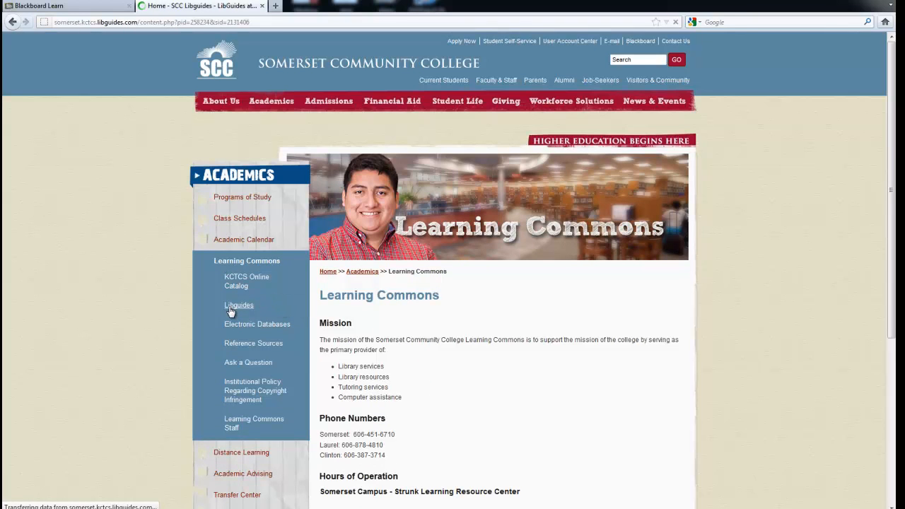
Load the SCC Libguides home page showing subject tool lists and Learning Commons hours
left_click(238, 305)
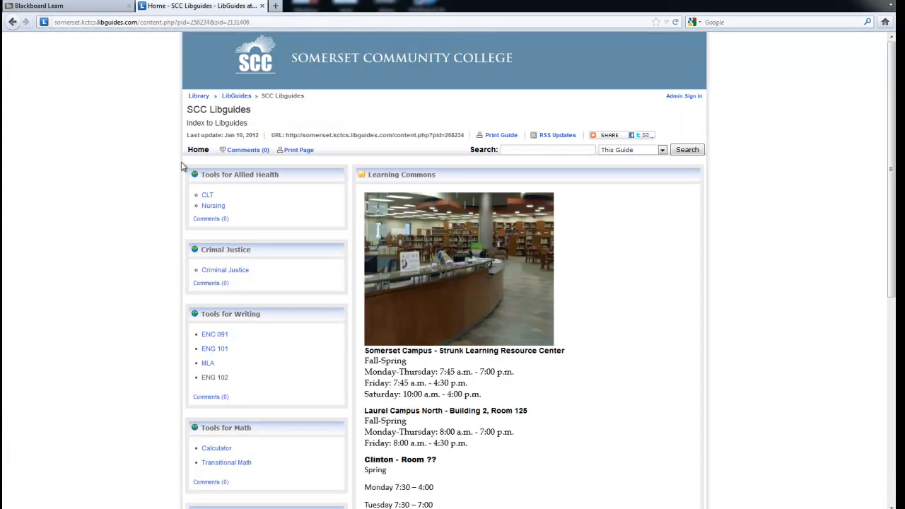
mouse_move(309, 230)
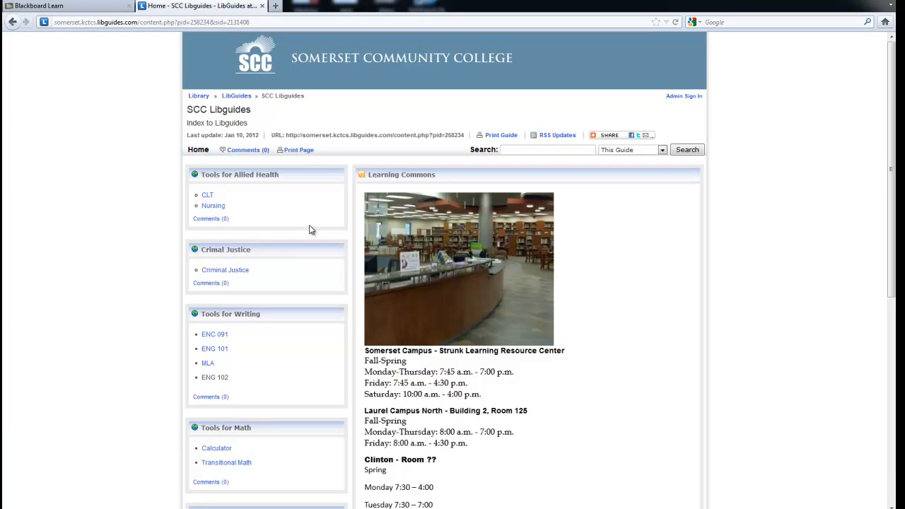
mouse_move(375, 18)
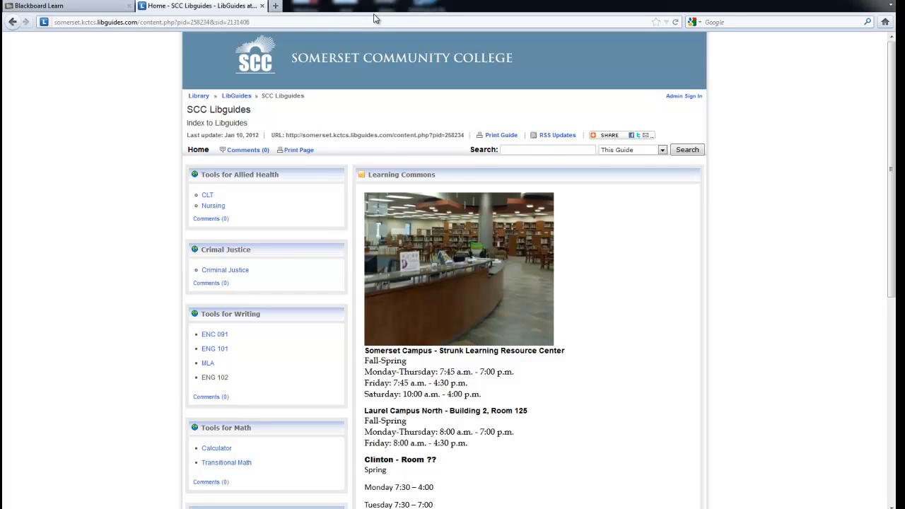